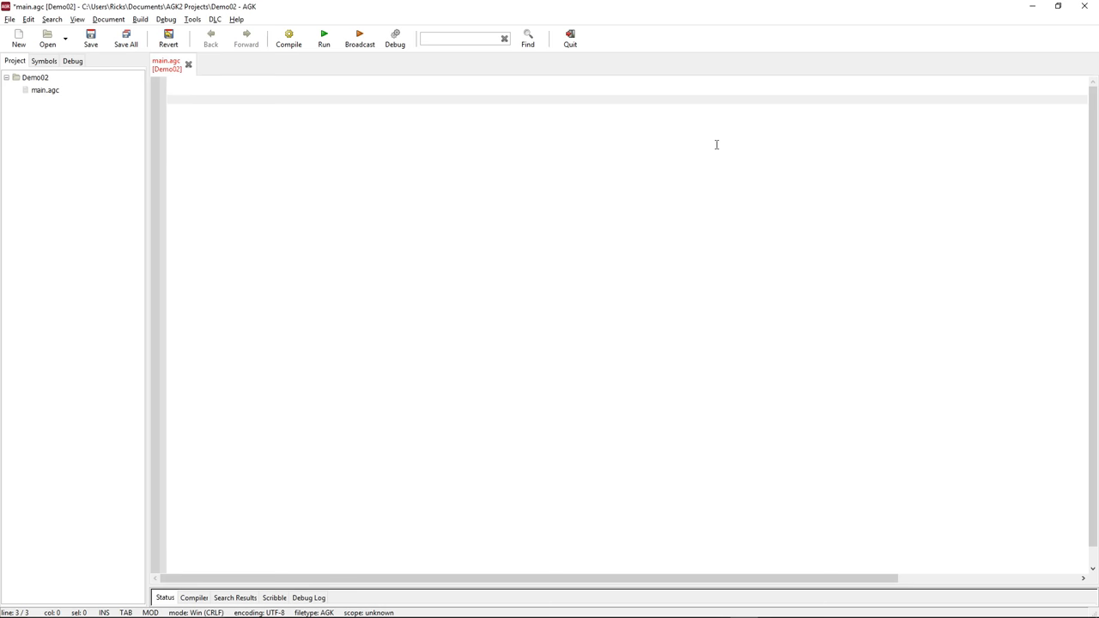
# Type SetVirtualResolution(1024,768) as the first line of the empty main.agc script.
pyautogui.click(167, 99)
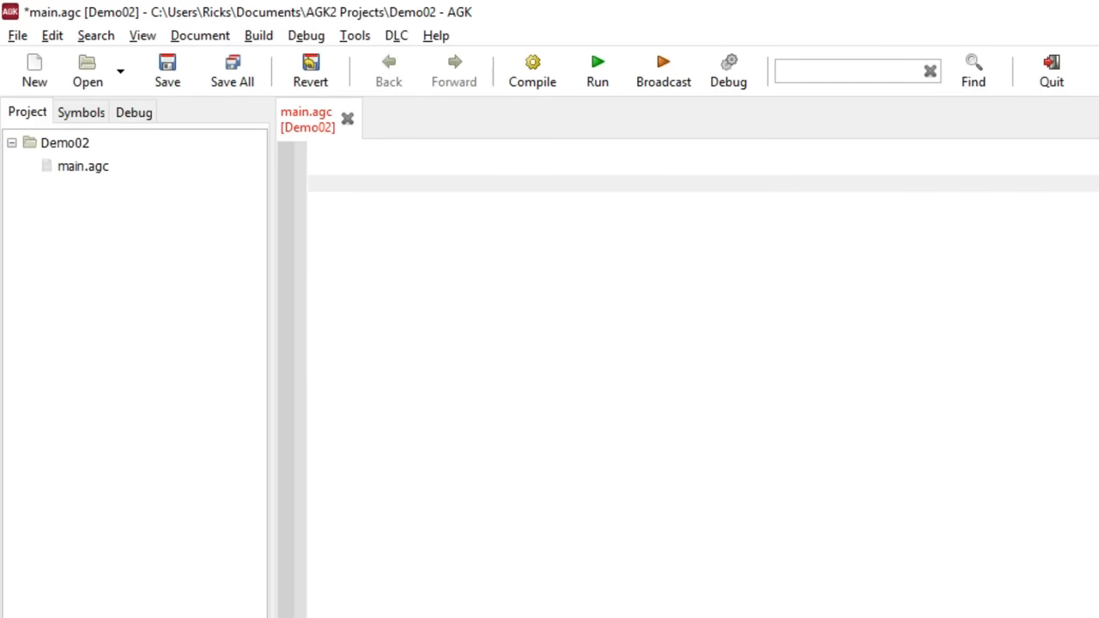
pyautogui.write('Set')
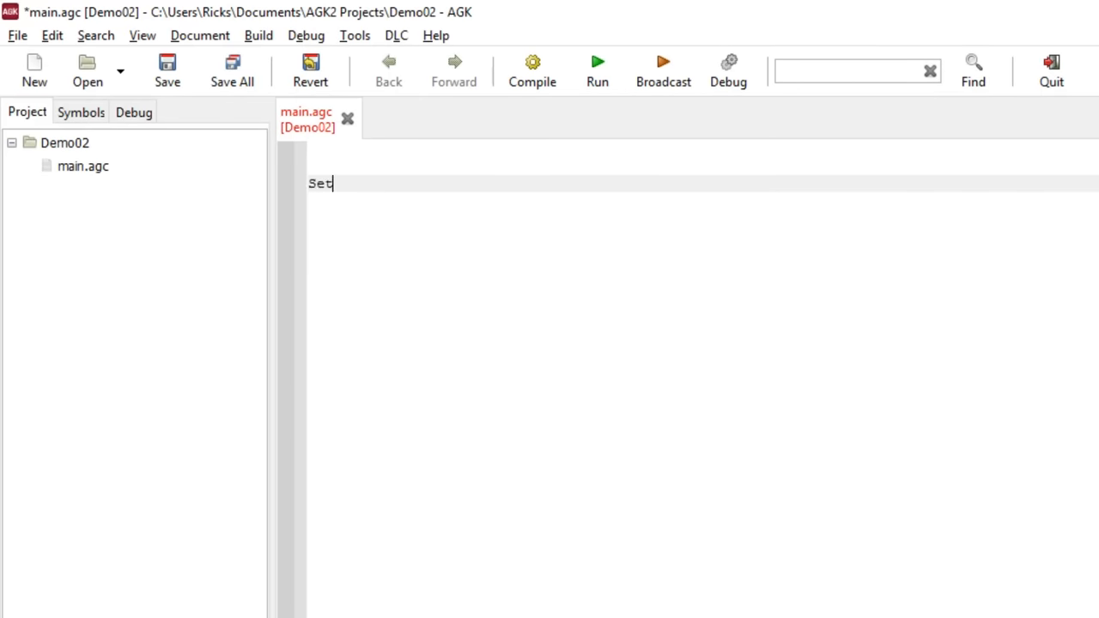
pyautogui.write('Virtu')
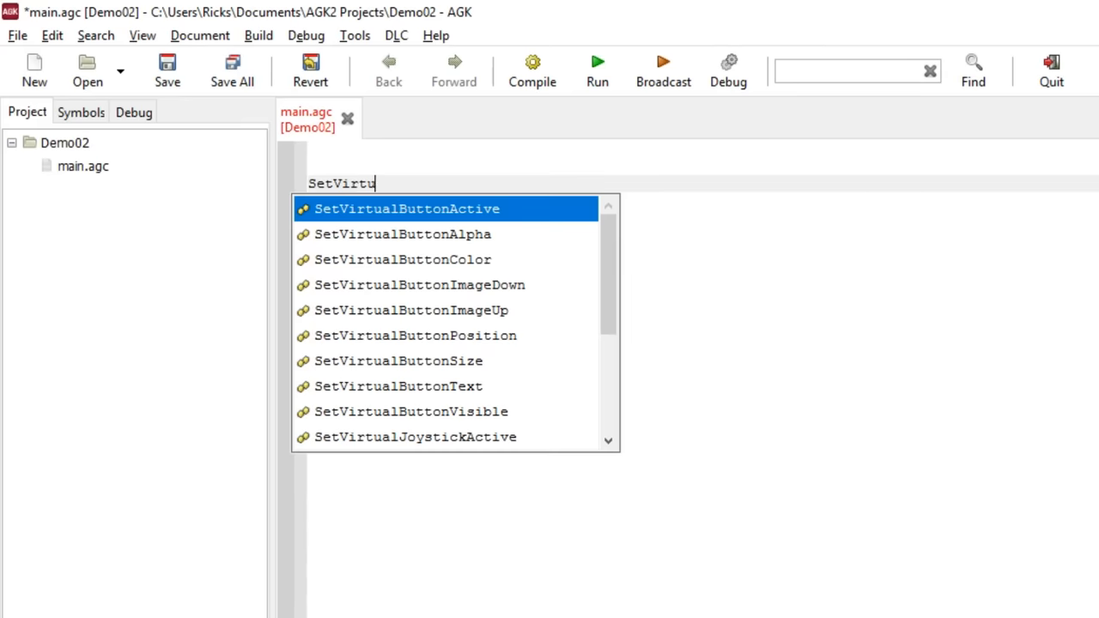
pyautogui.press('Escape')
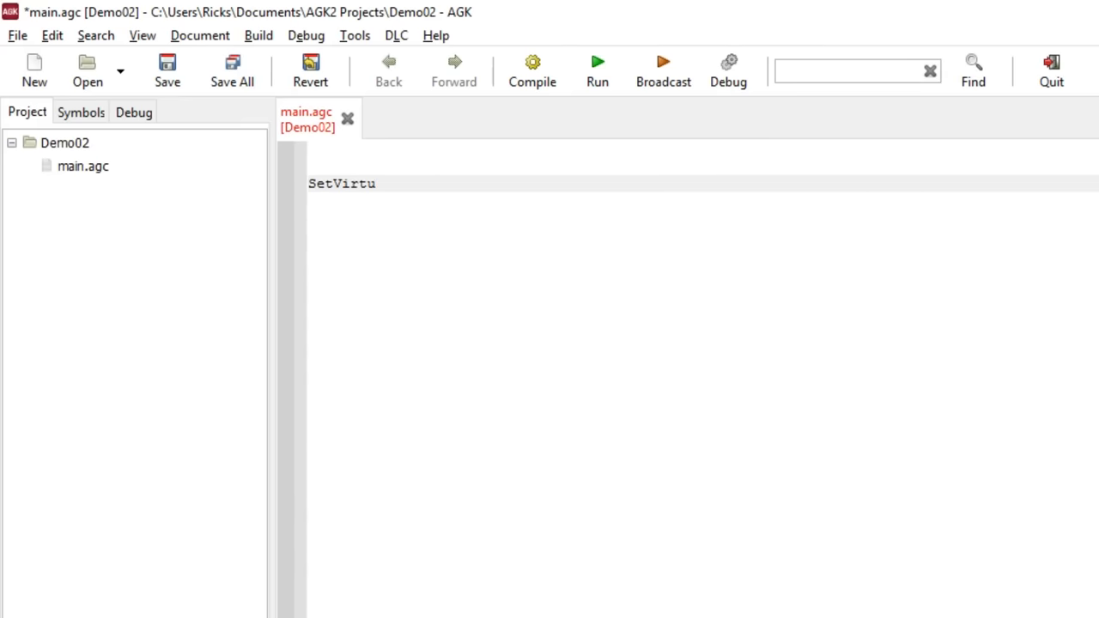
pyautogui.write('al')
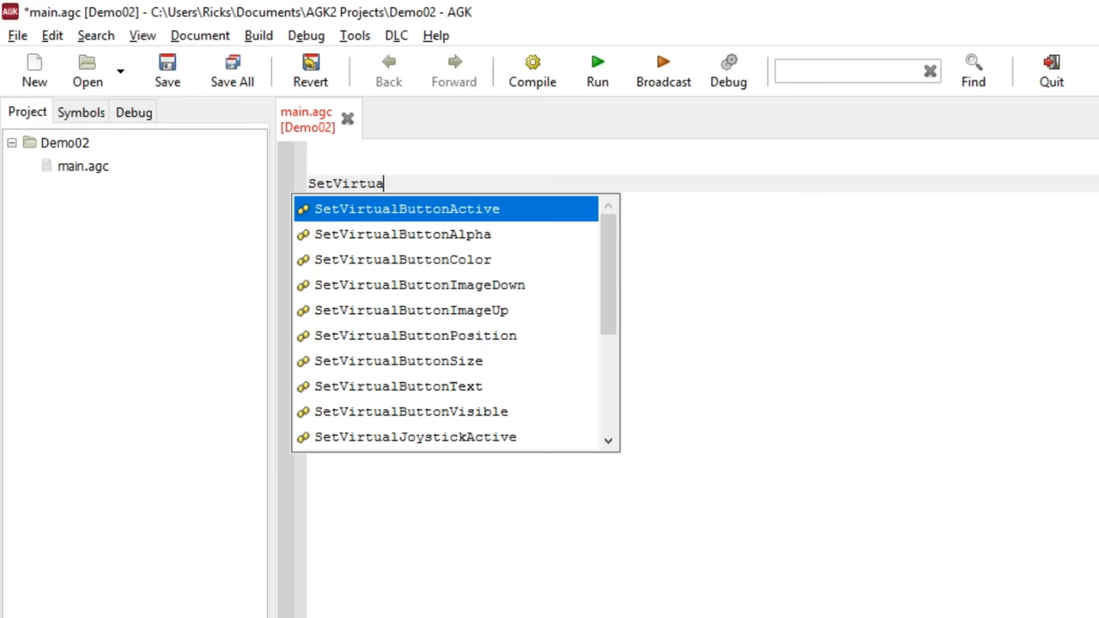
pyautogui.write('lResolution')
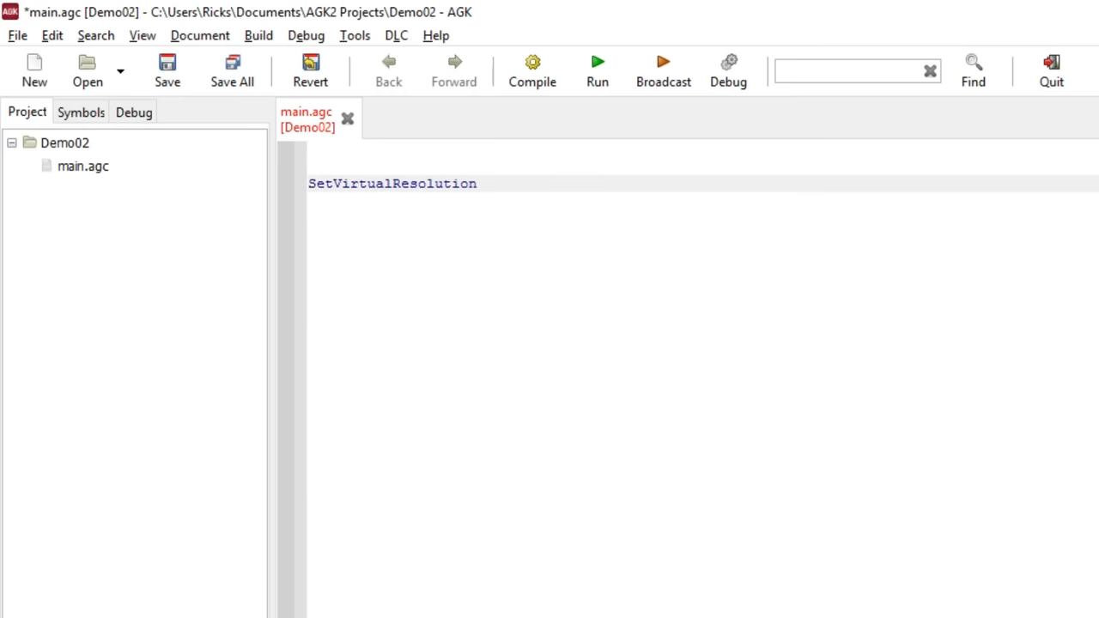
pyautogui.write('(1')
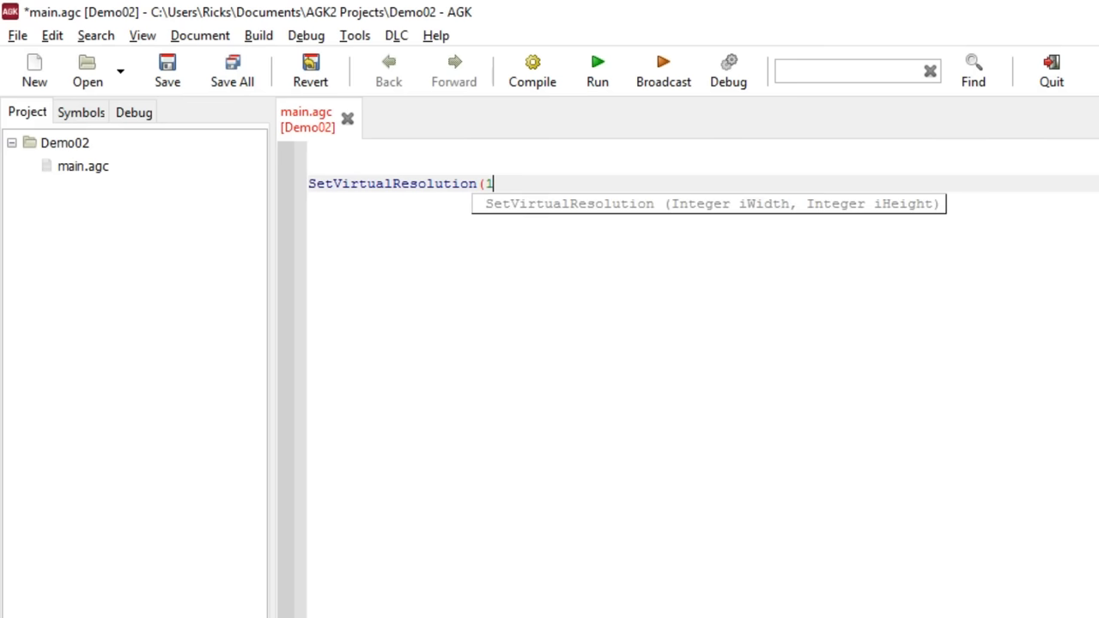
pyautogui.write('024,')
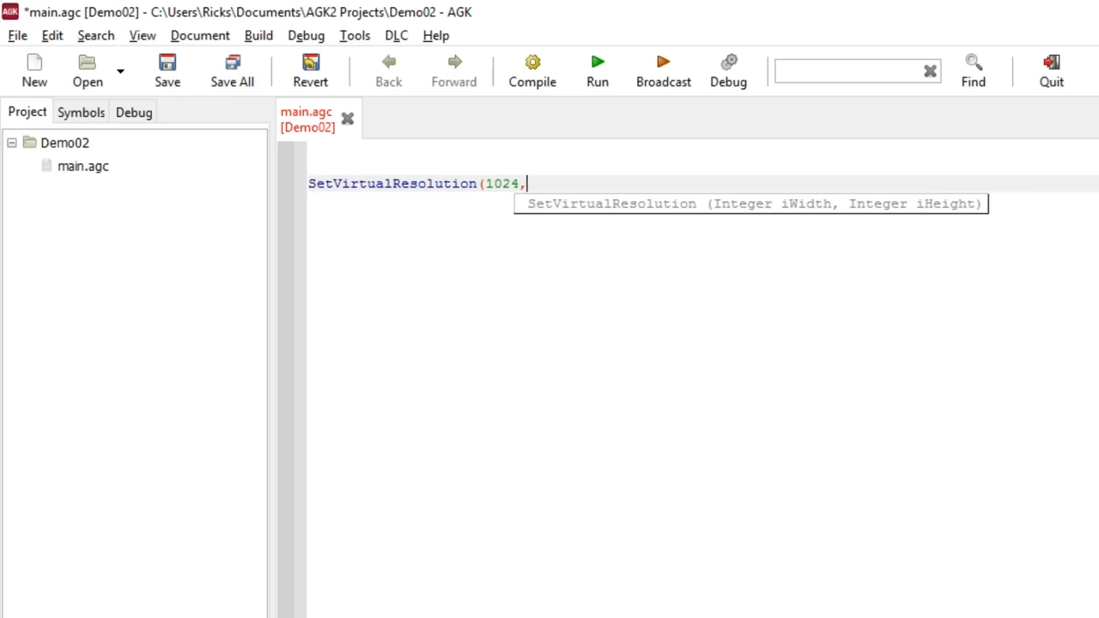
pyautogui.write('768')
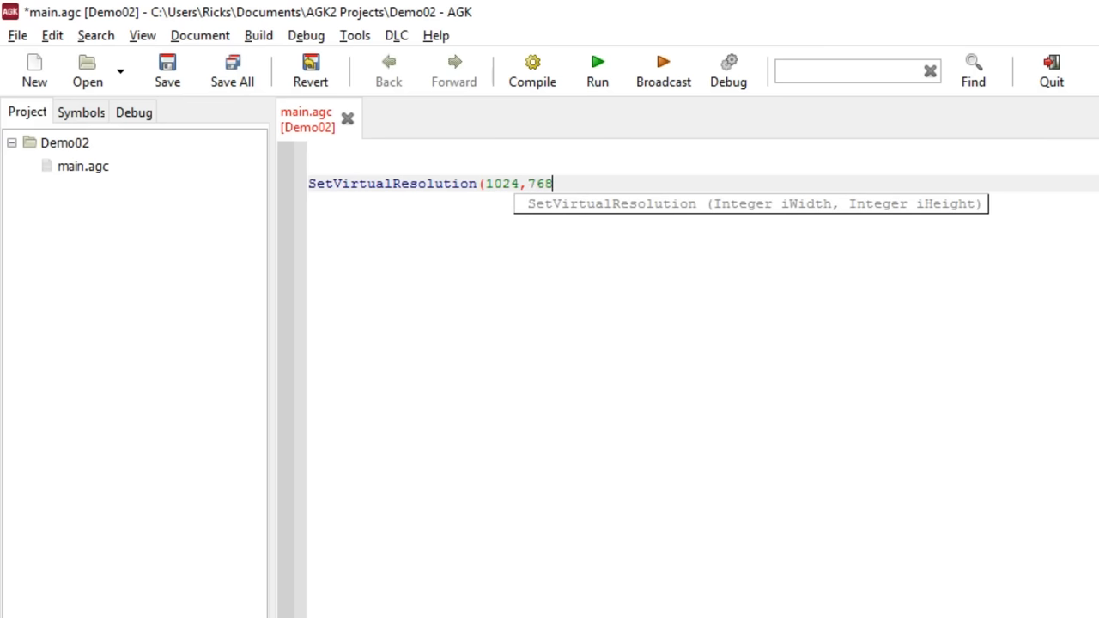
pyautogui.write(')')
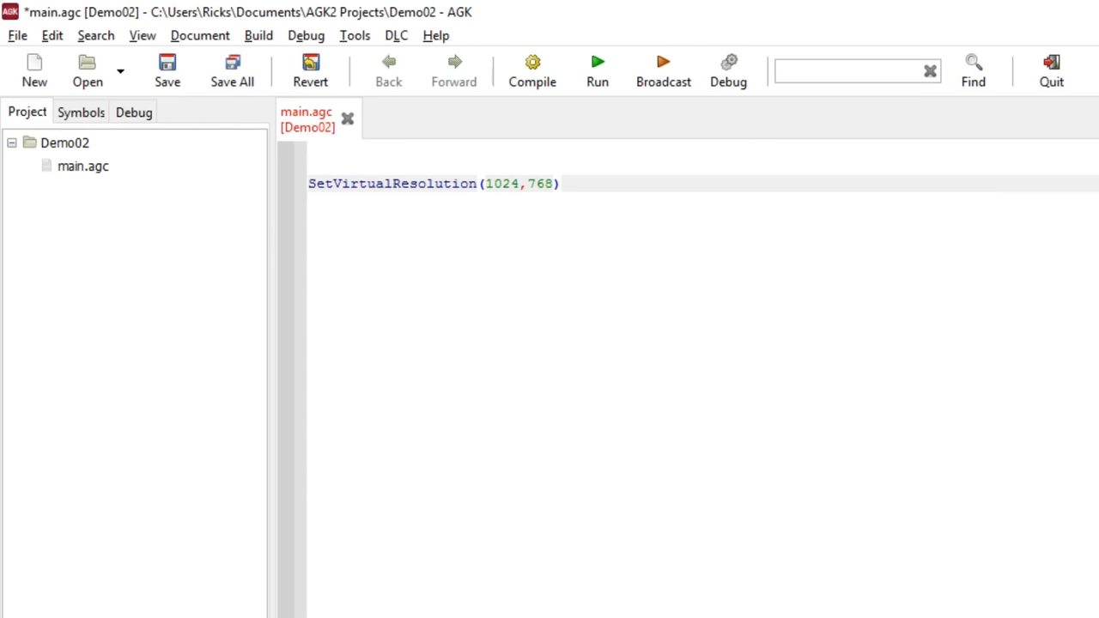
# Insert a blank second line after the SetVirtualResolution(1024,768) line.
pyautogui.click(560, 183)
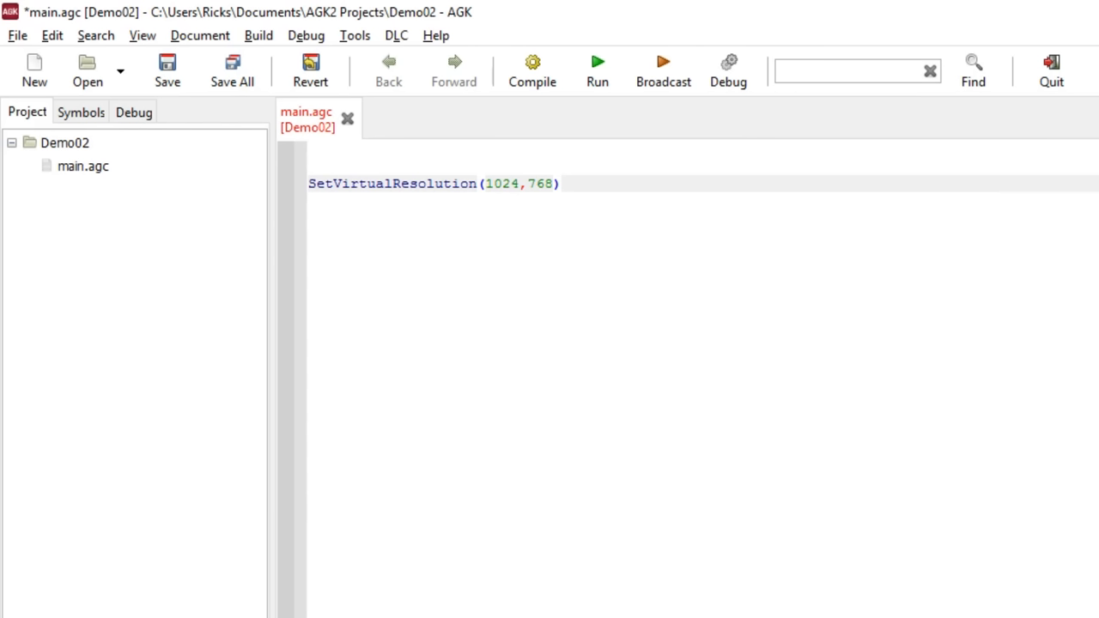
pyautogui.click(560, 184)
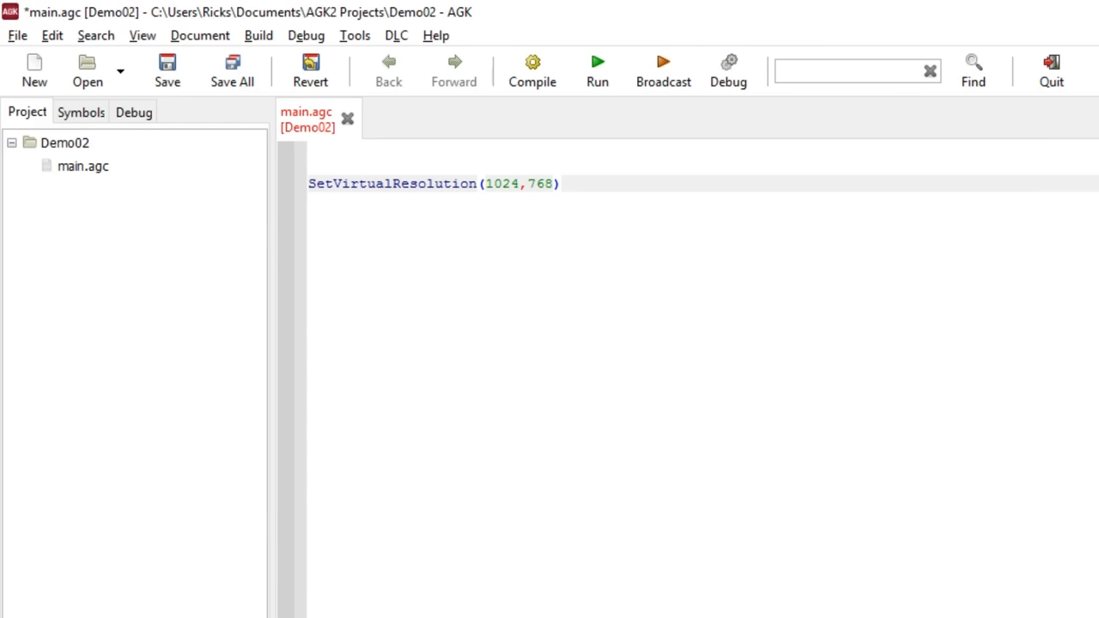
pyautogui.click(560, 183)
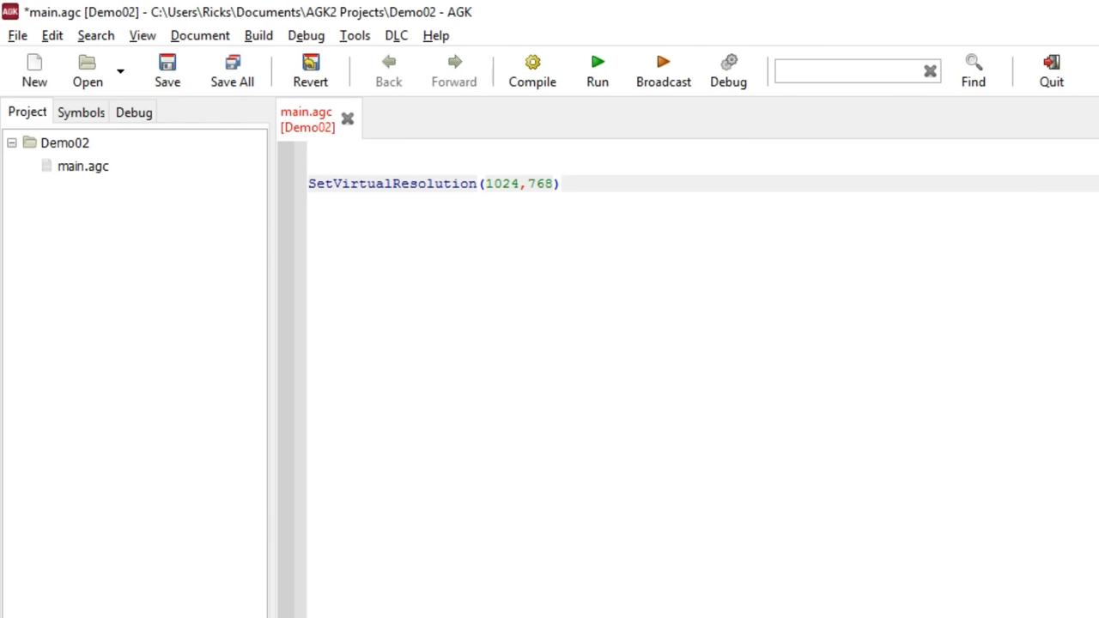
pyautogui.click(560, 183)
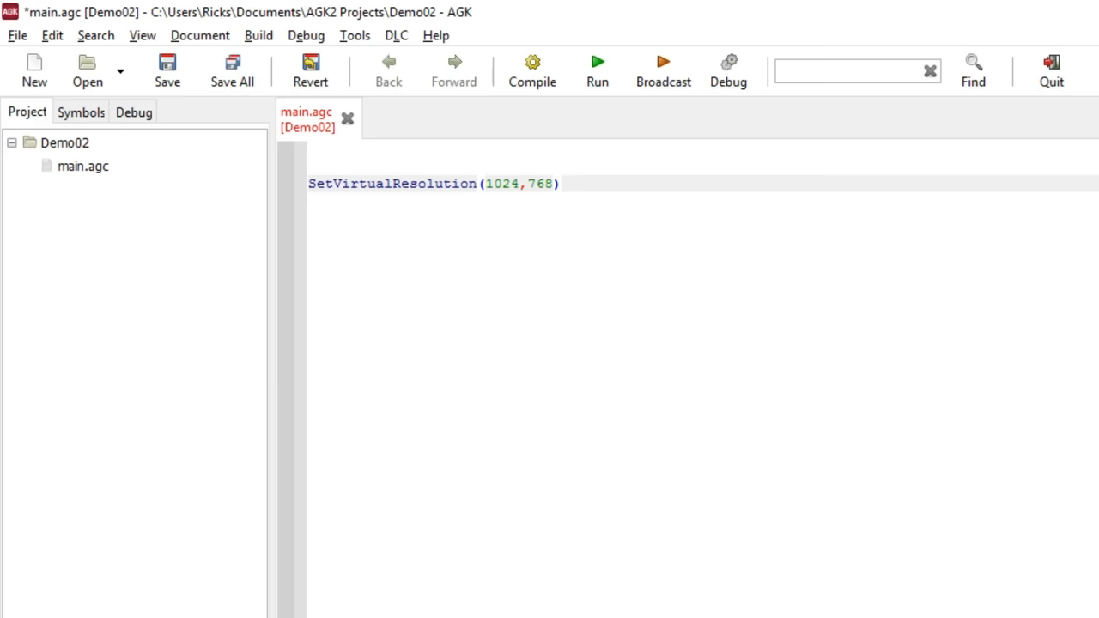
pyautogui.click(560, 183)
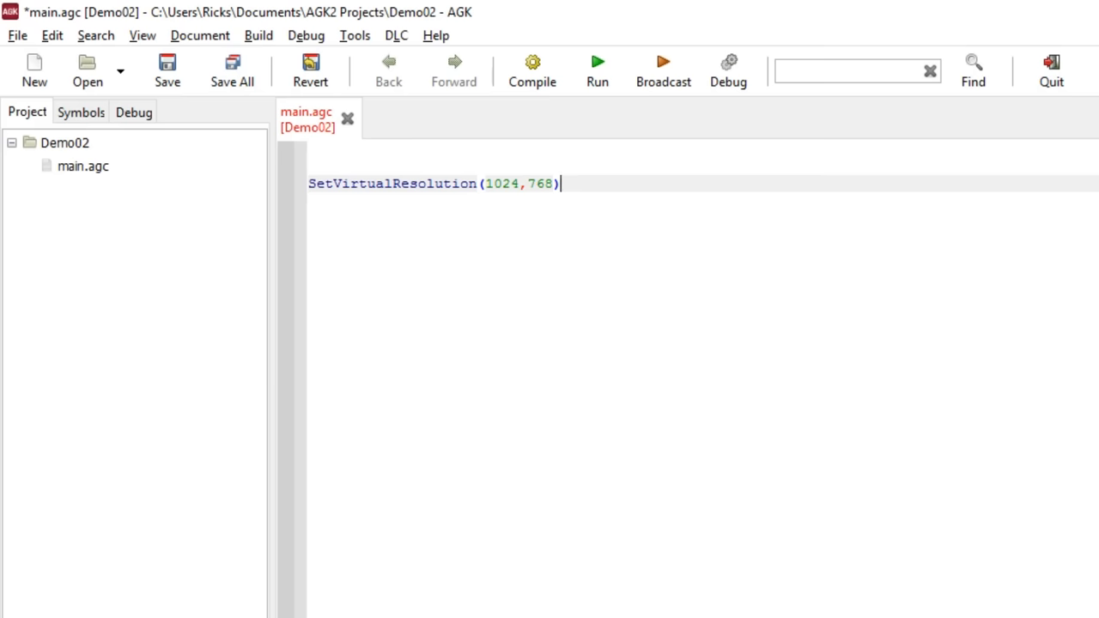
pyautogui.press('Return')
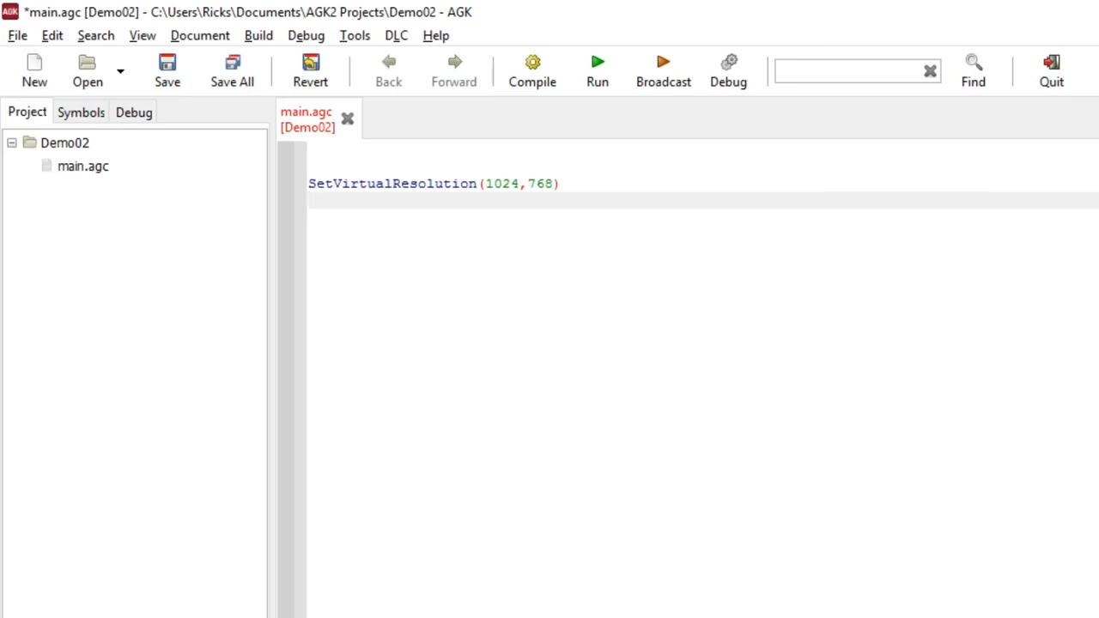
# Write LoadImage(1,"smilie.png") on the second line and start a new line.
pyautogui.write('LoadImage')
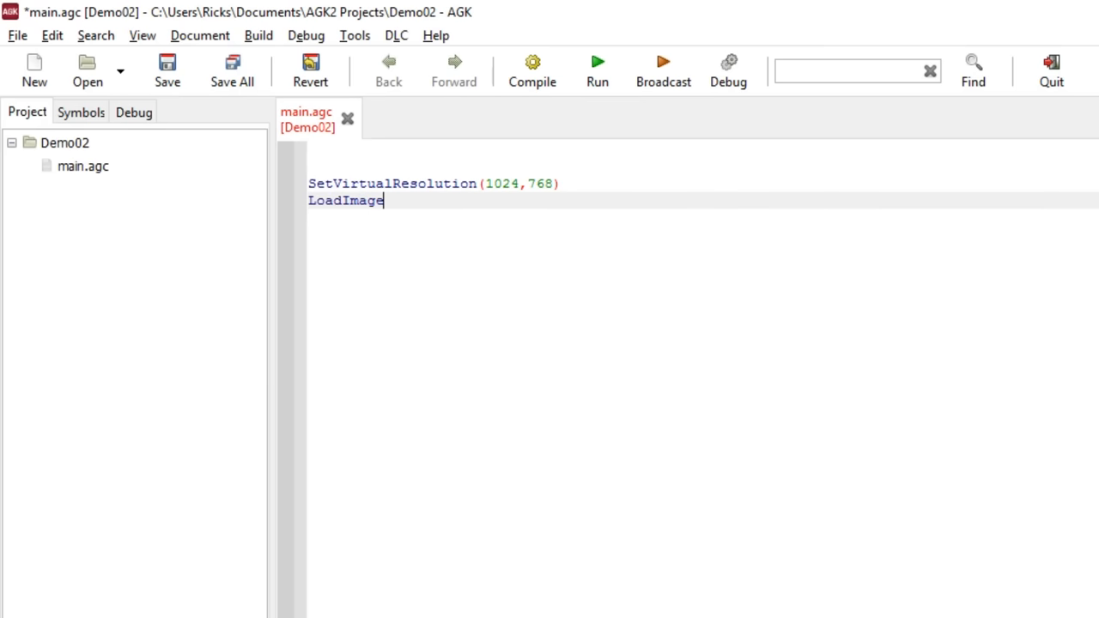
pyautogui.write('(')
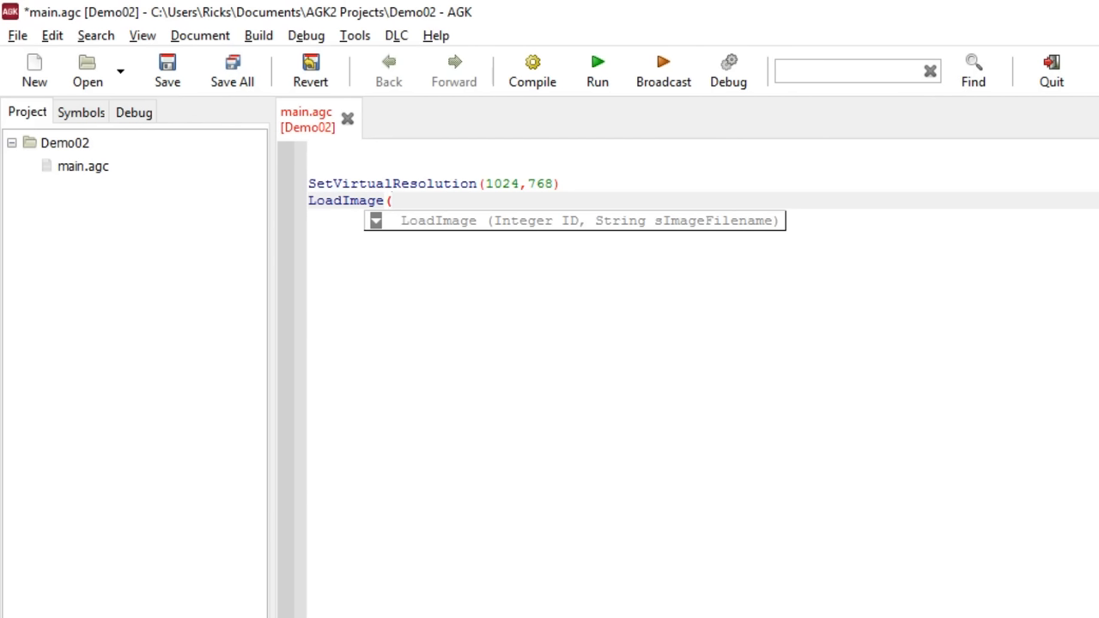
pyautogui.write('1')
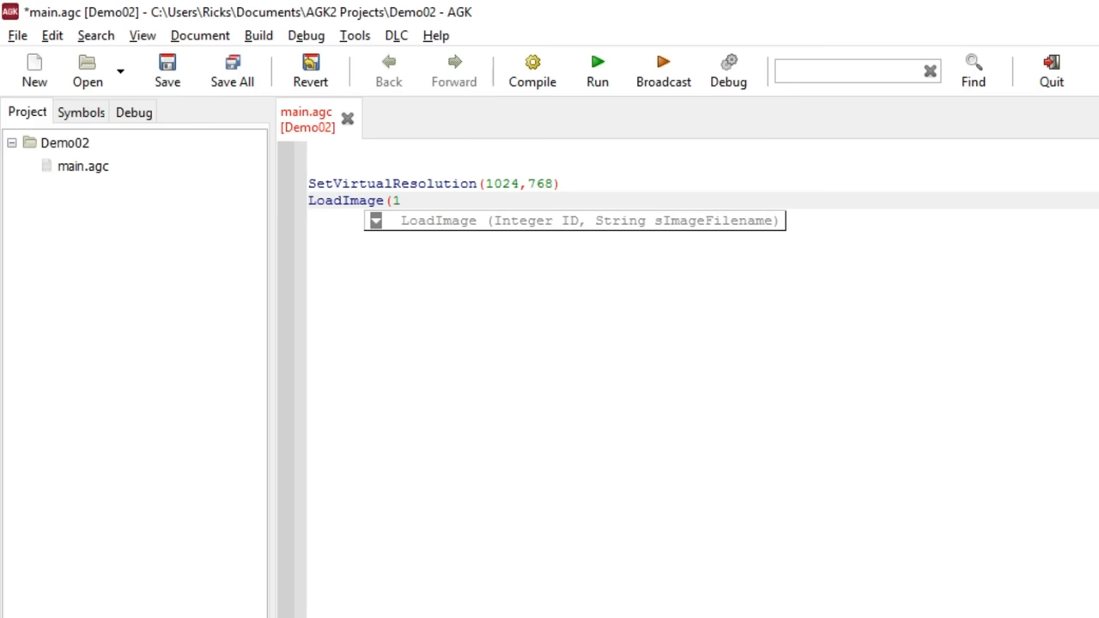
pyautogui.write(',')
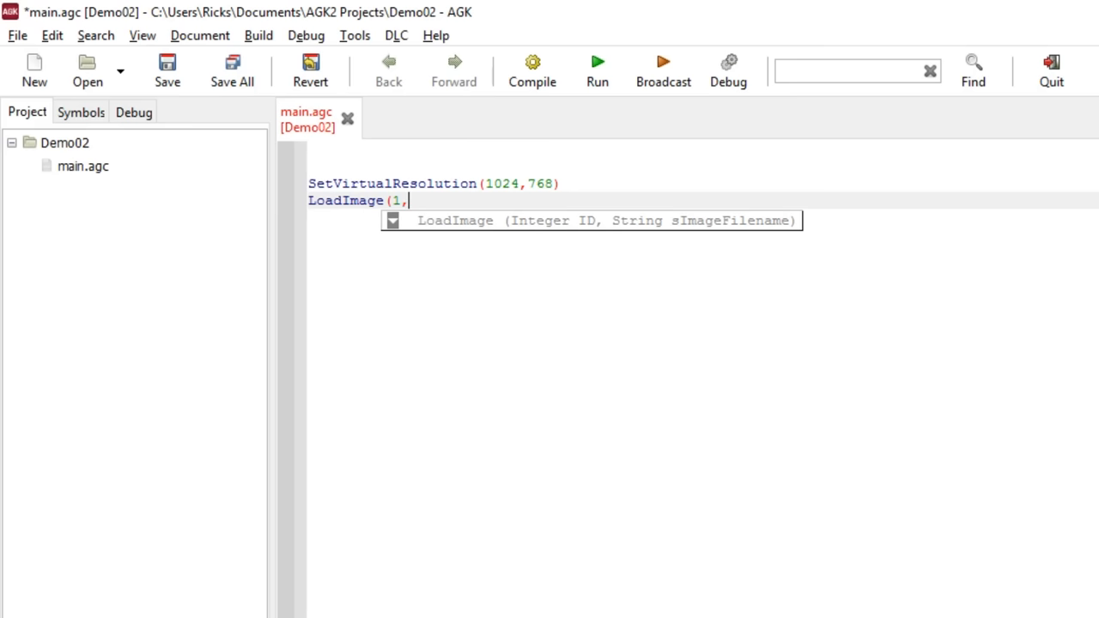
pyautogui.write('"smilie')
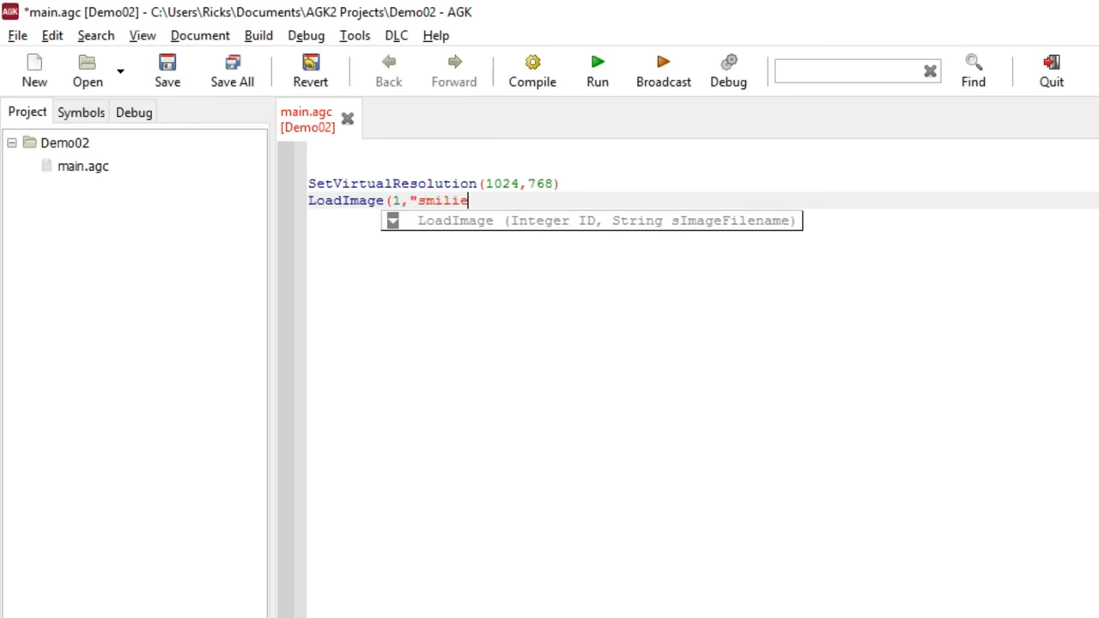
pyautogui.write('.png')
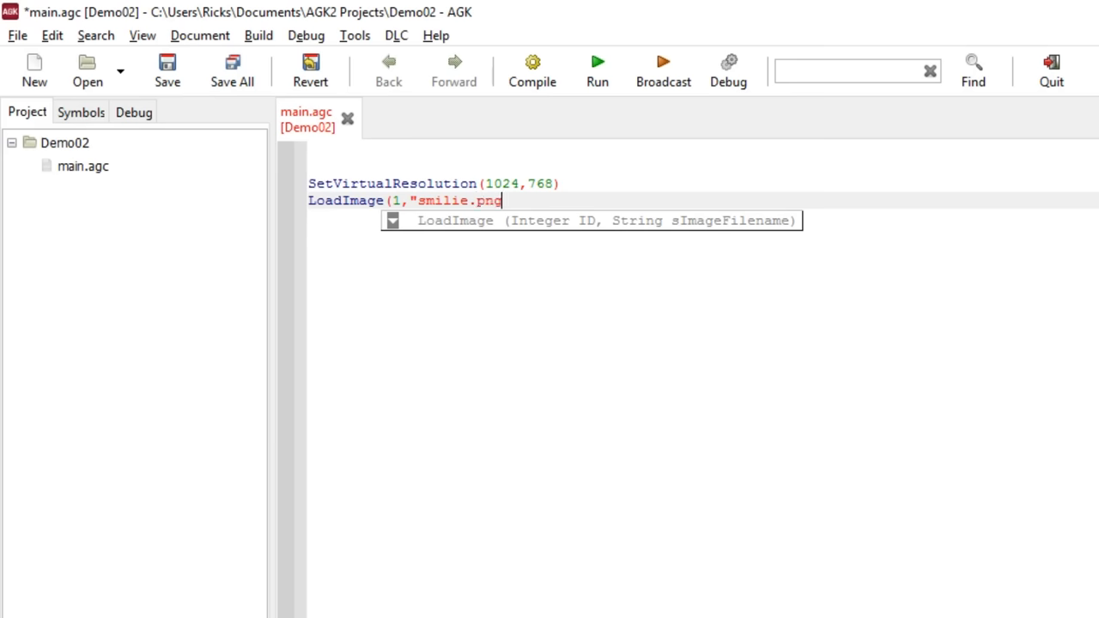
pyautogui.write('")')
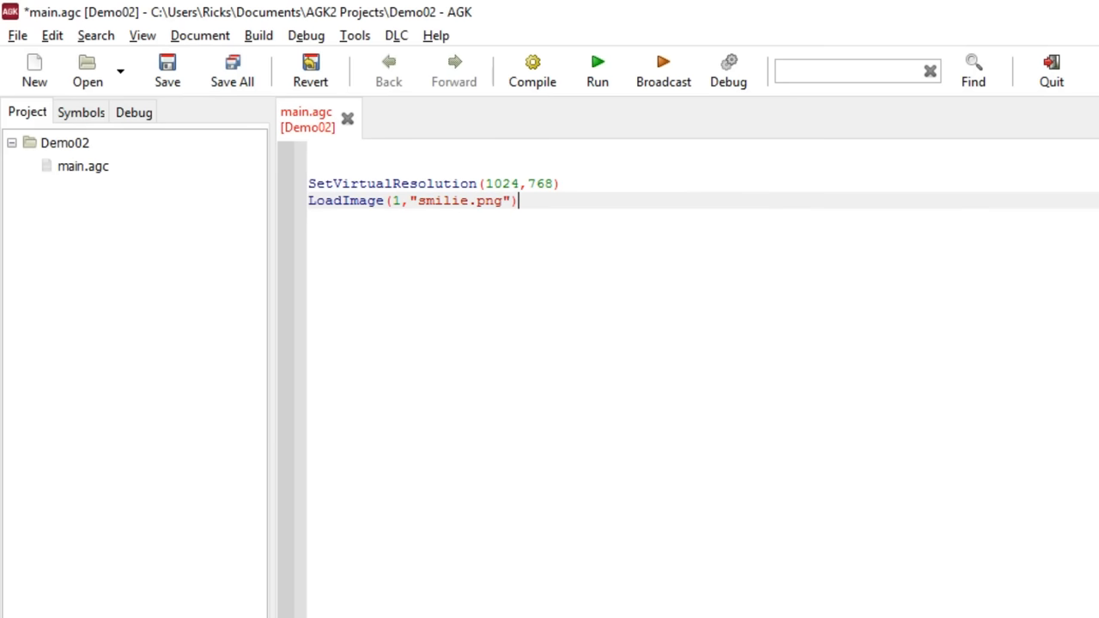
pyautogui.press('Return')
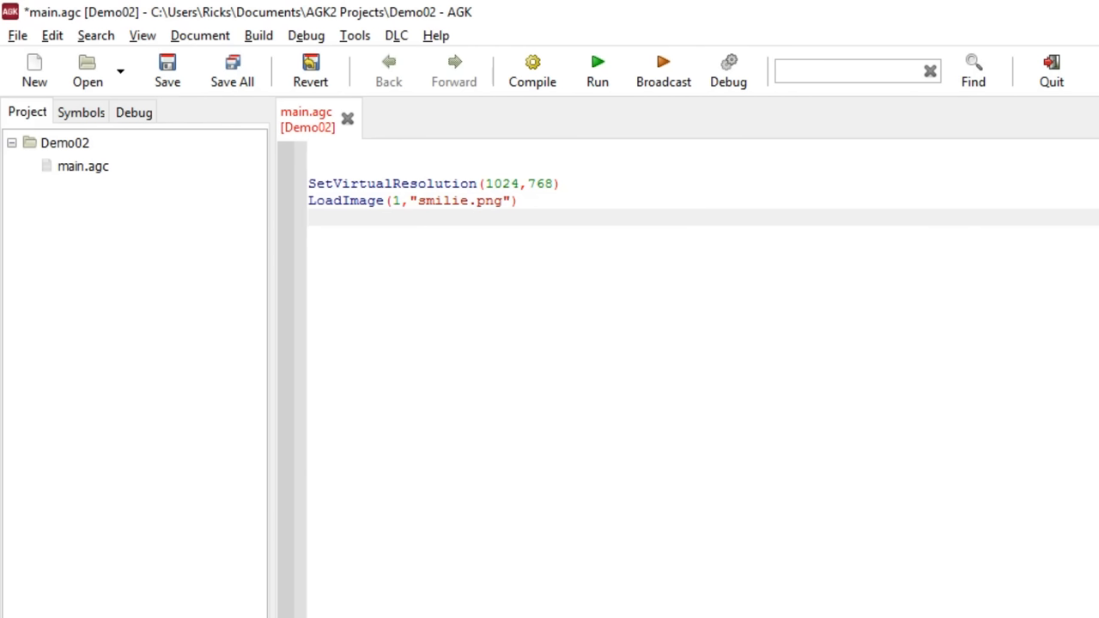
# Type CreateSprite(1,1) on the third line, below LoadImage.
pyautogui.write('CreateSprite')
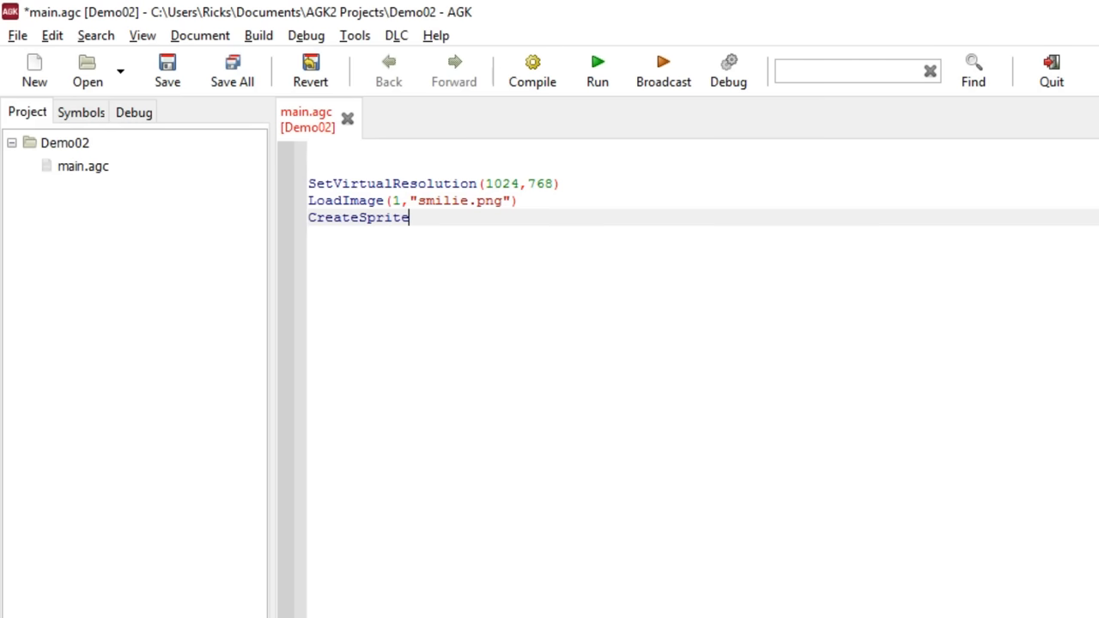
pyautogui.write('(')
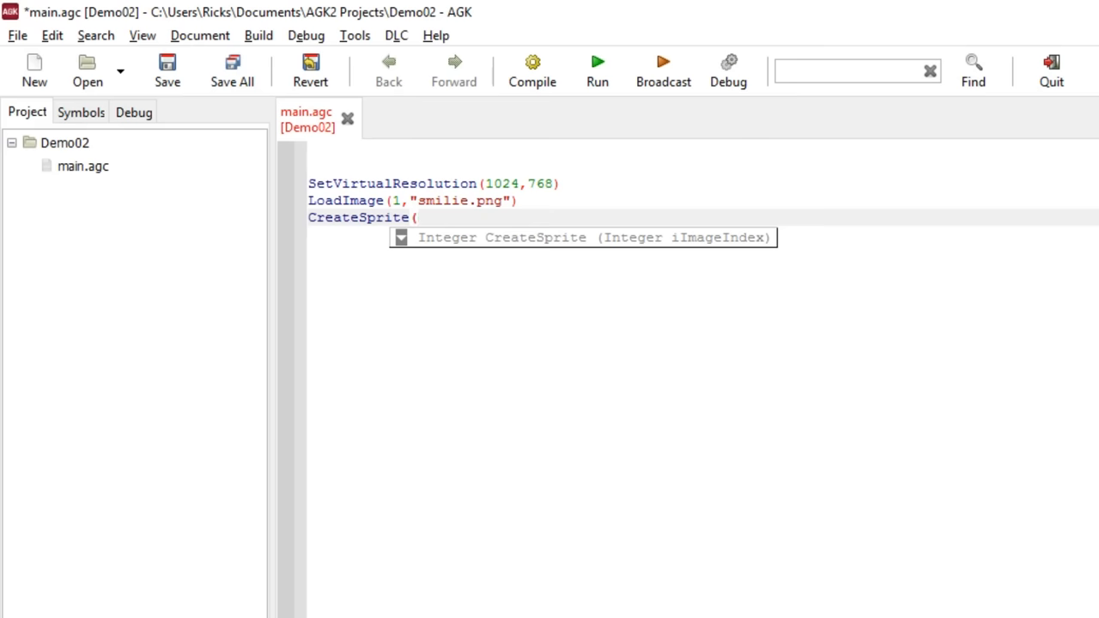
pyautogui.write('1,')
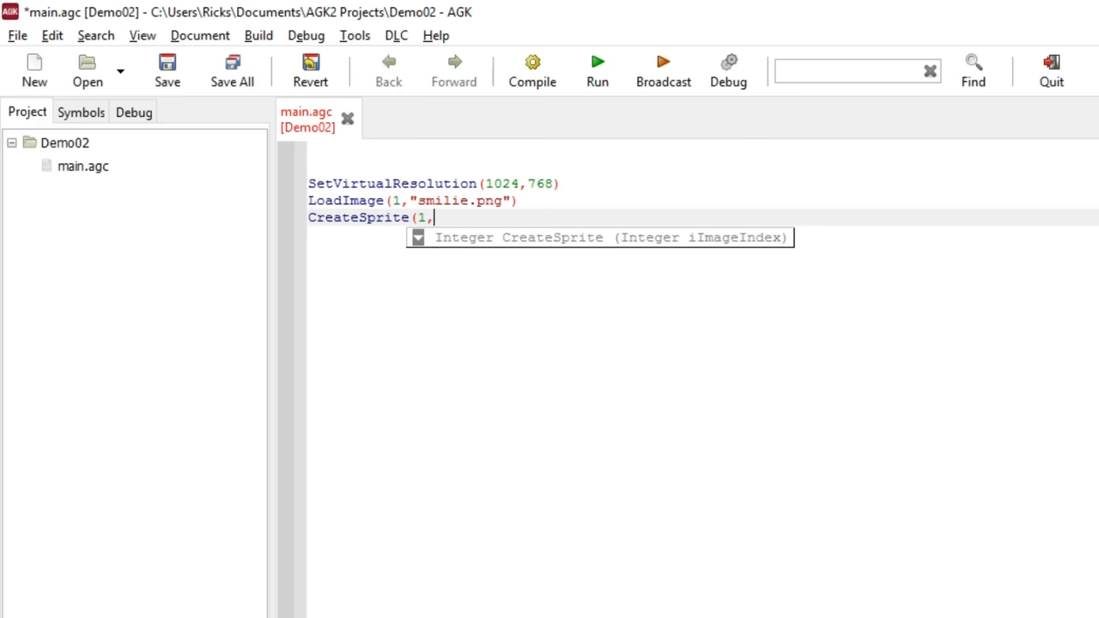
pyautogui.write('1)')
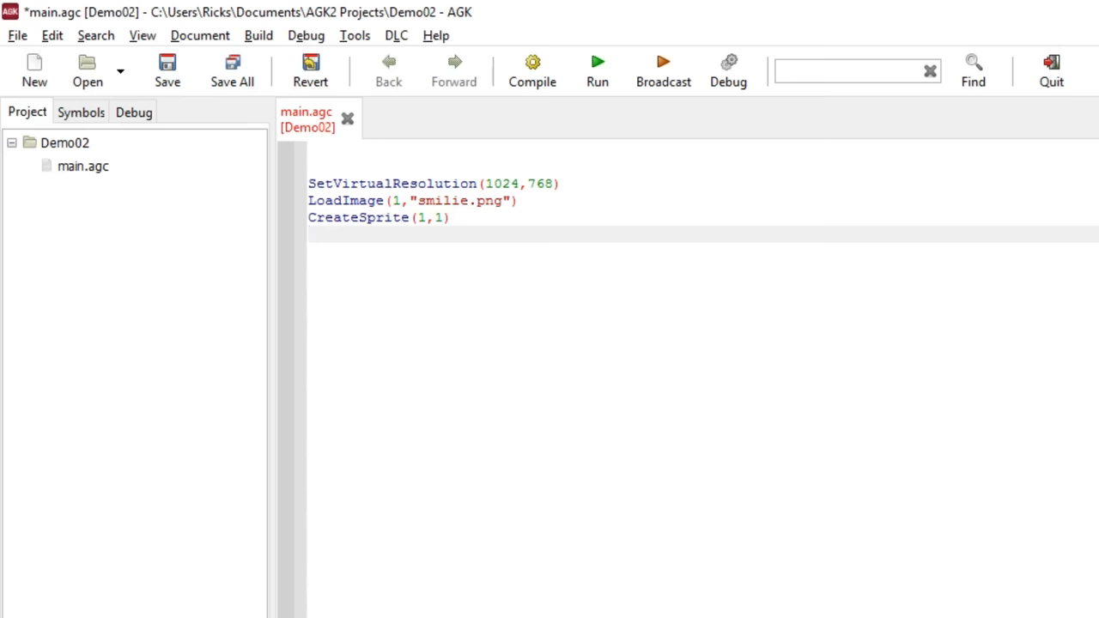
# Write a do…loop containing sync() after CreateSprite(1,1) and run the program.
pyautogui.write('do')
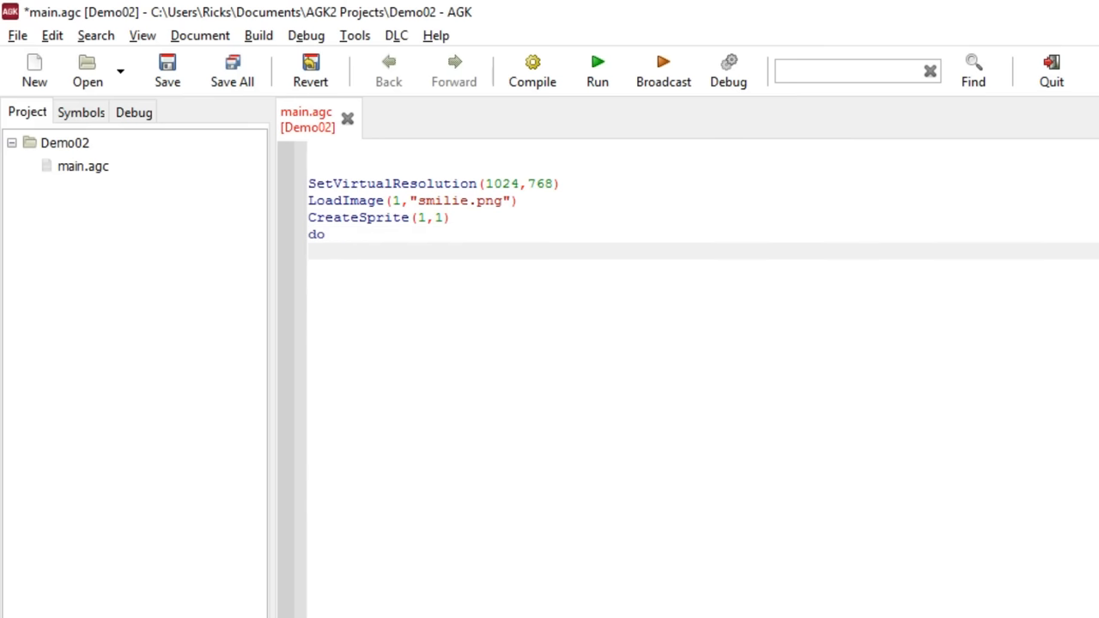
pyautogui.write('sync (')
pyautogui.write('l')
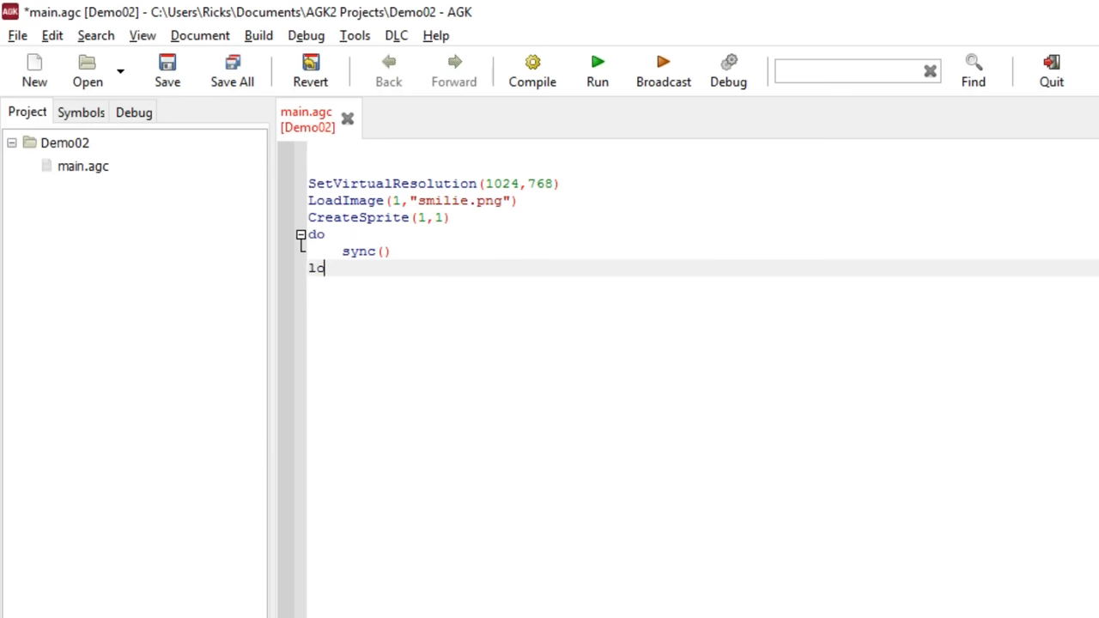
pyautogui.write('op')
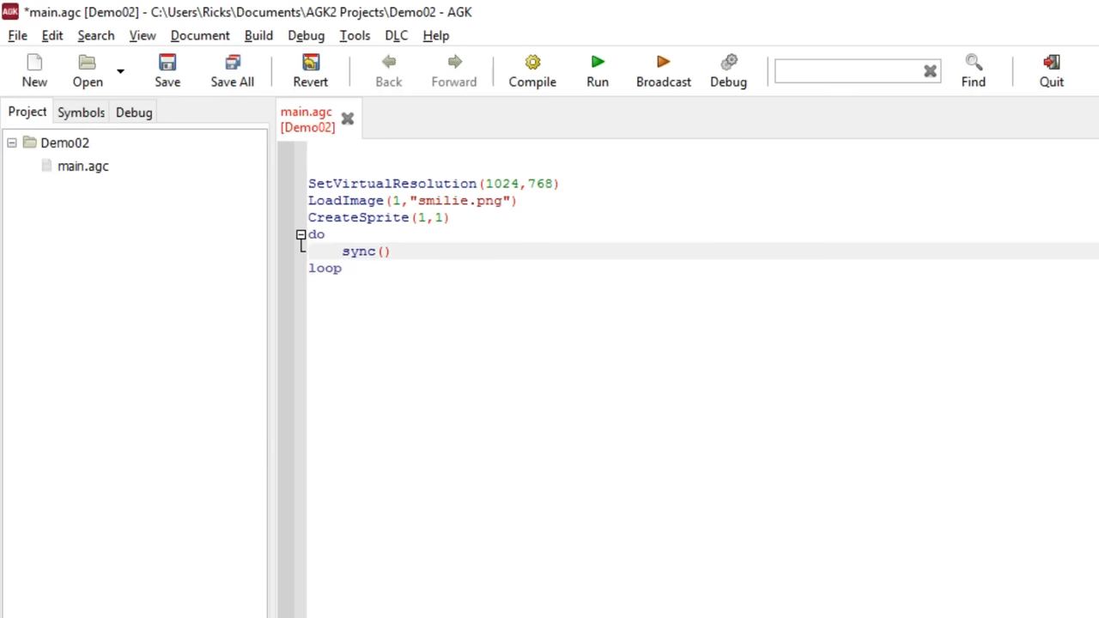
pyautogui.click(597, 61)
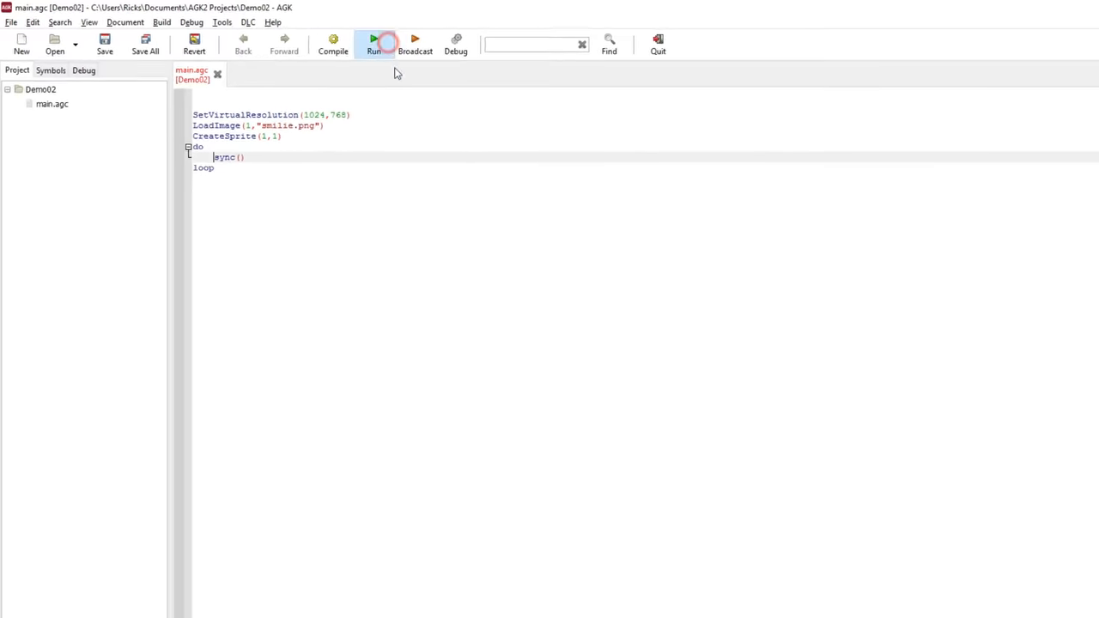
pyautogui.click(373, 40)
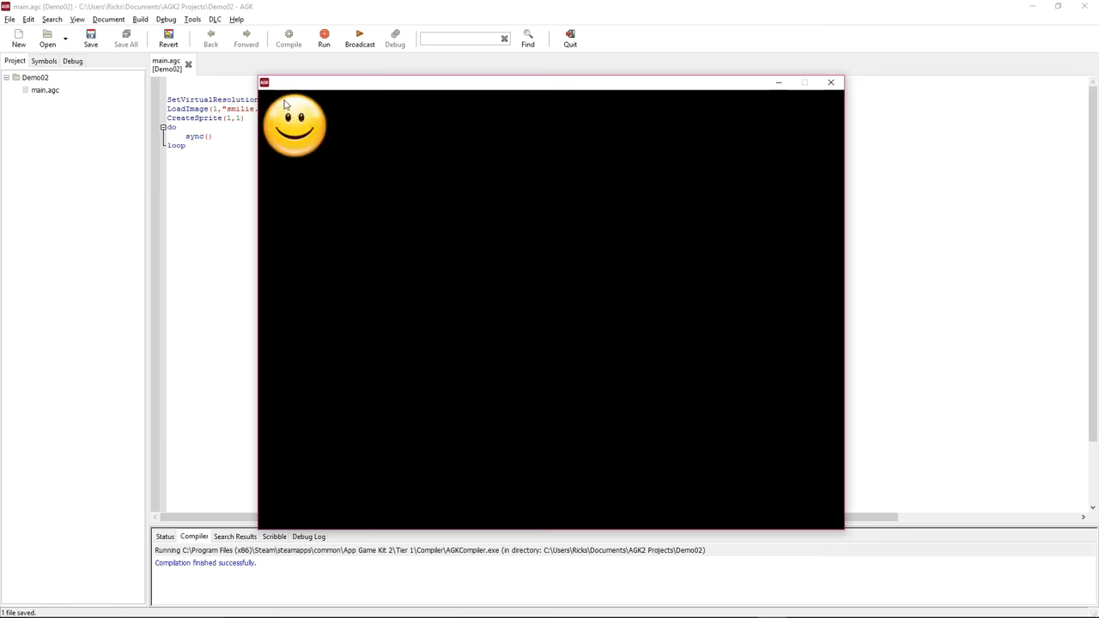
pyautogui.moveTo(307, 126)
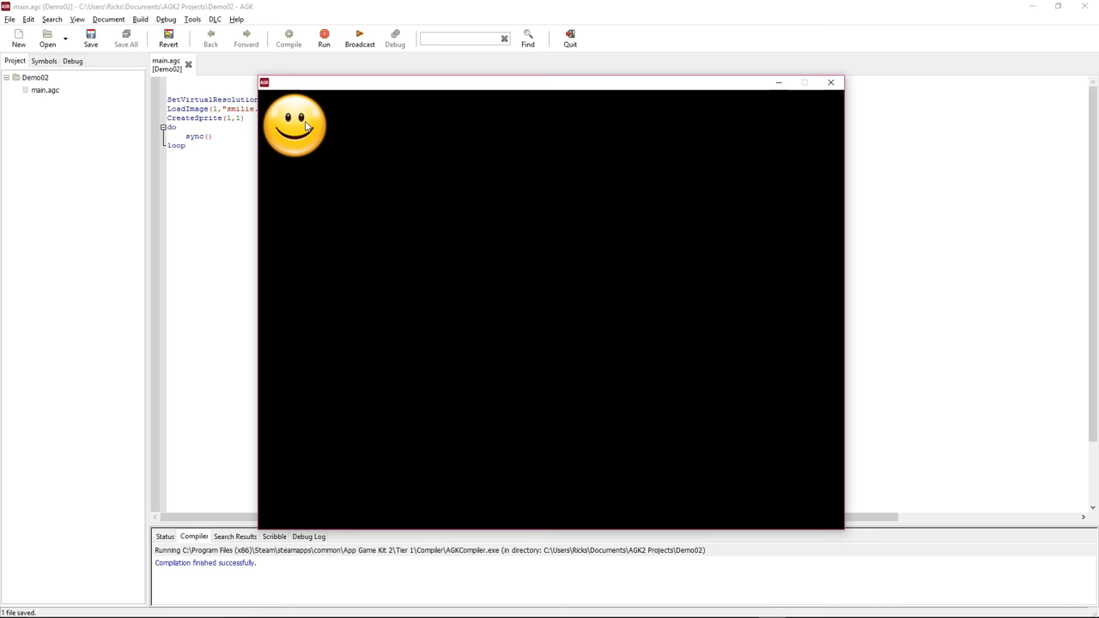
pyautogui.moveTo(271, 109)
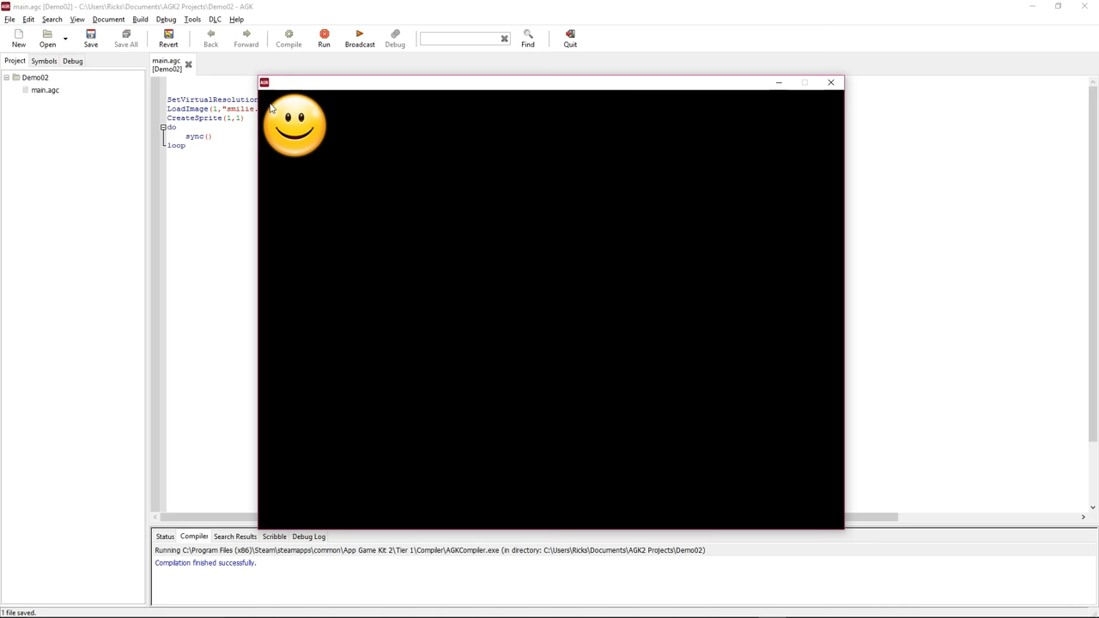
pyautogui.click(831, 82)
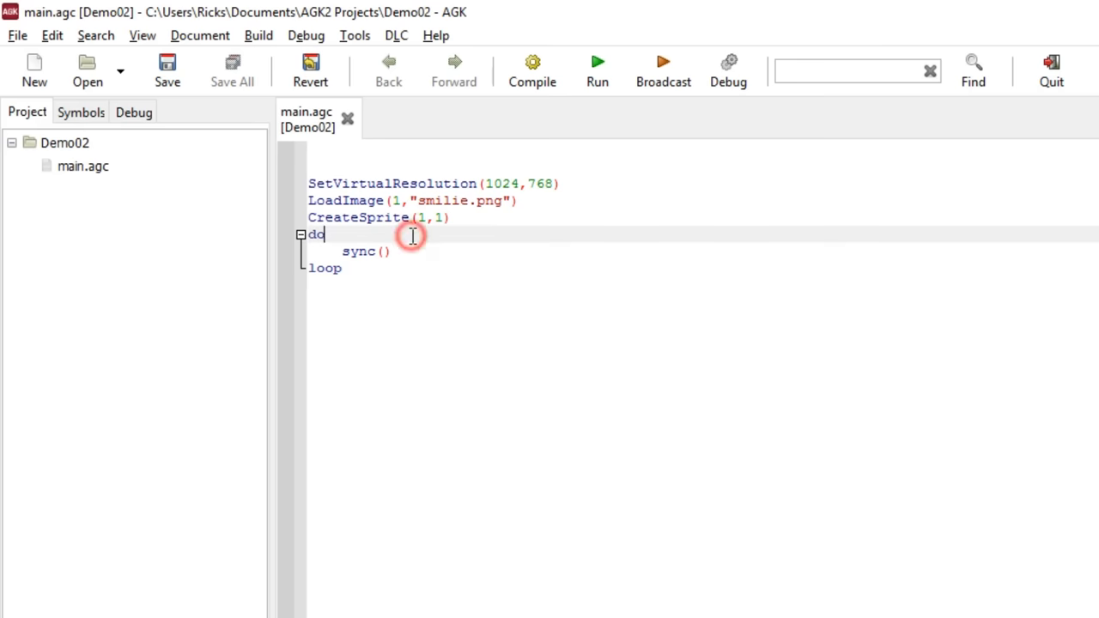
# Add a line before the do loop and enter the SetJoystickScreenPosition function name.
pyautogui.click(451, 218)
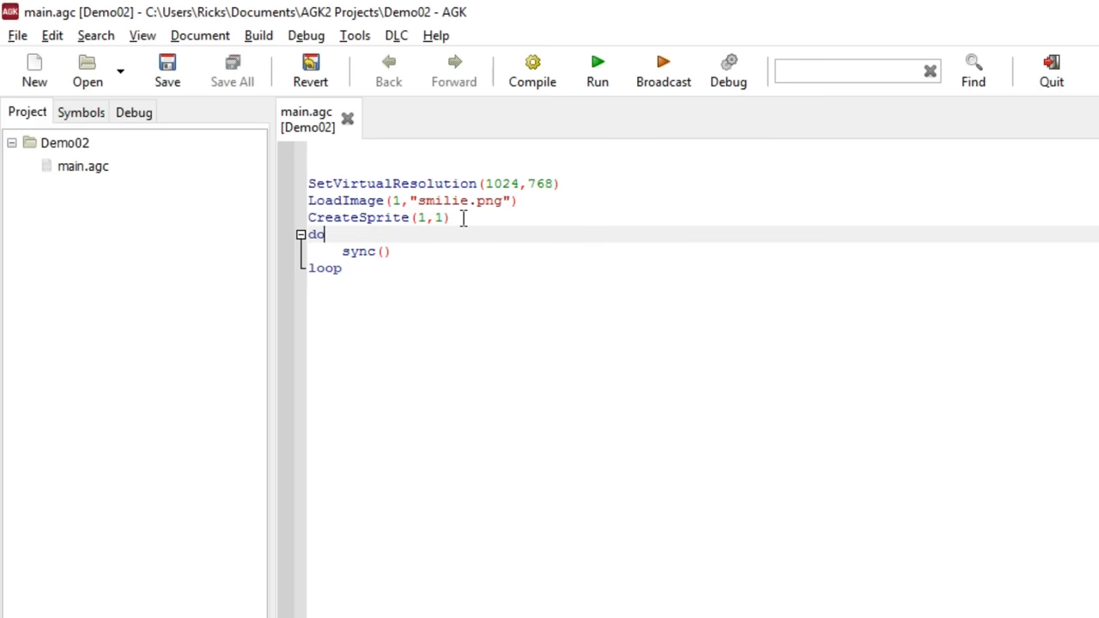
pyautogui.press('Return')
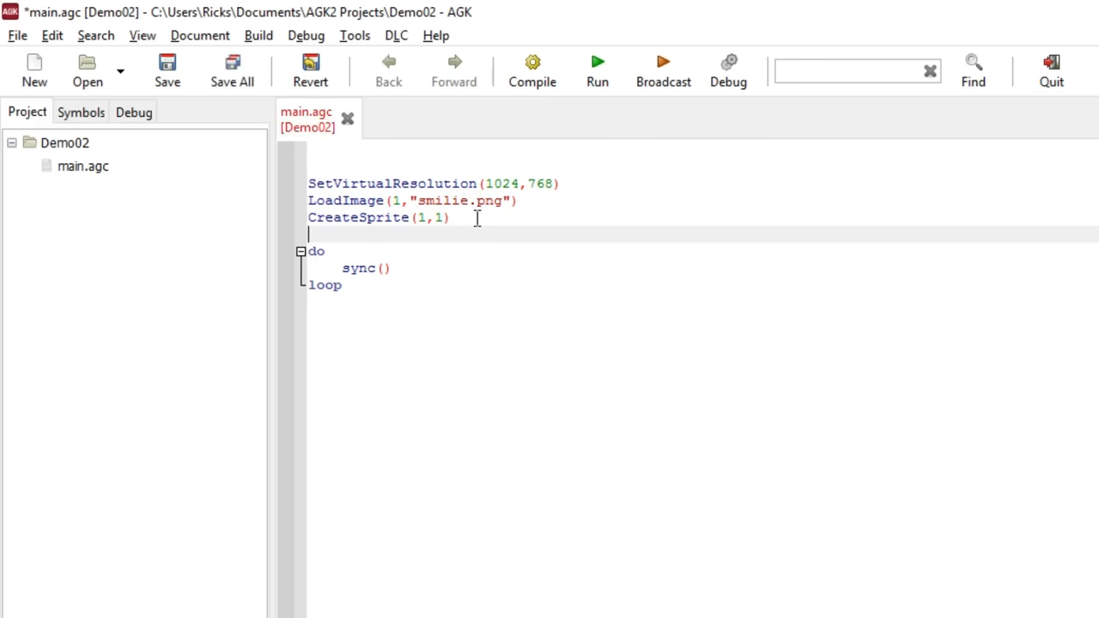
pyautogui.write('Set')
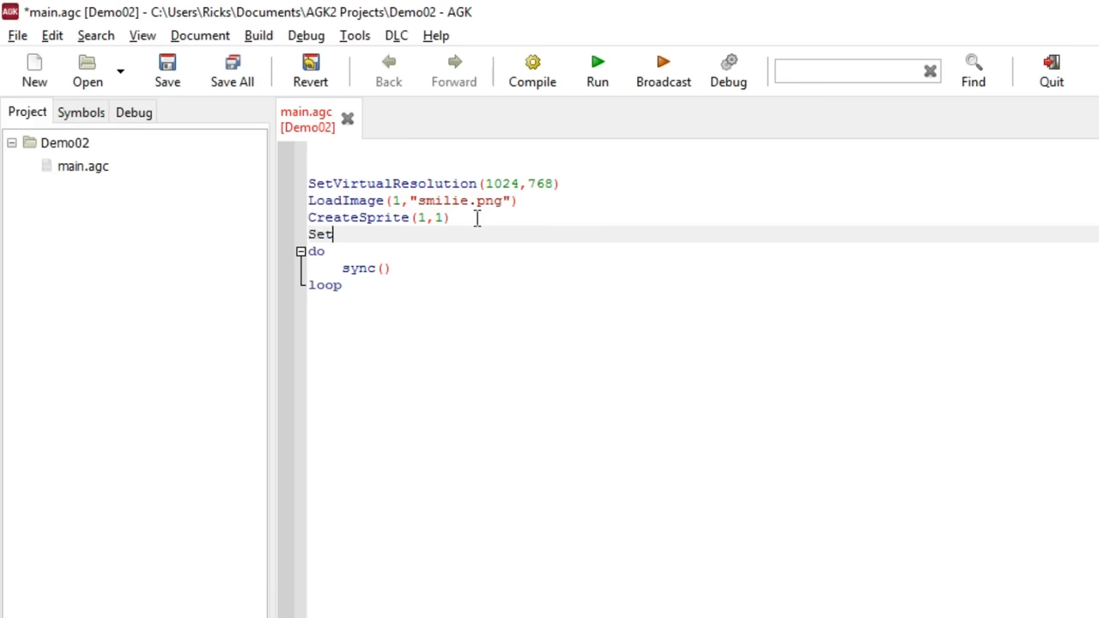
pyautogui.write('Jo')
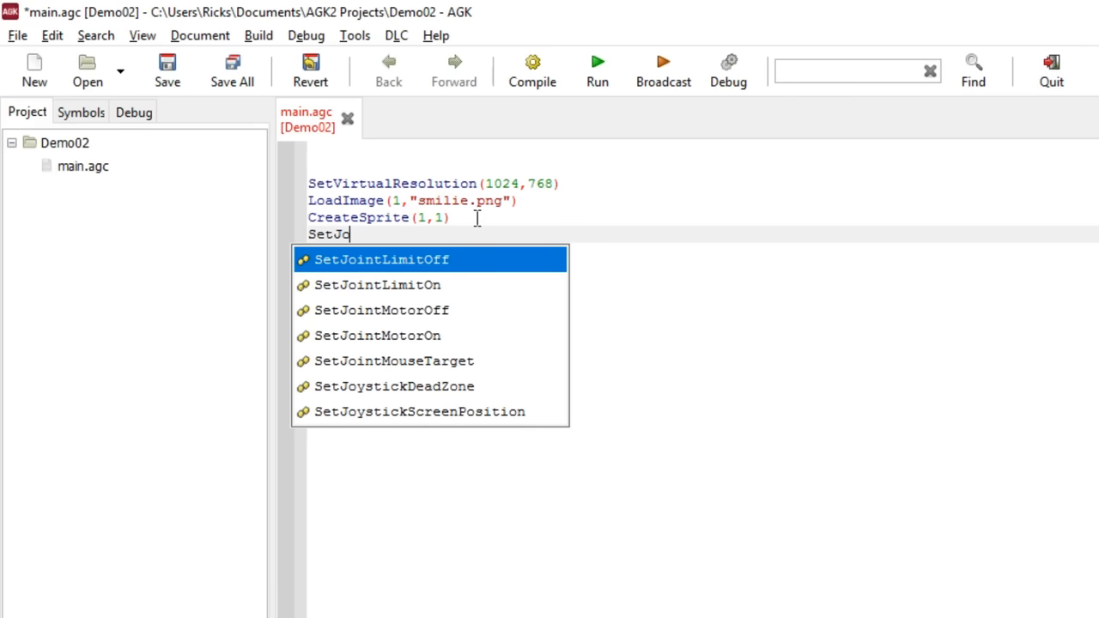
pyautogui.write('ystickScreenPosition')
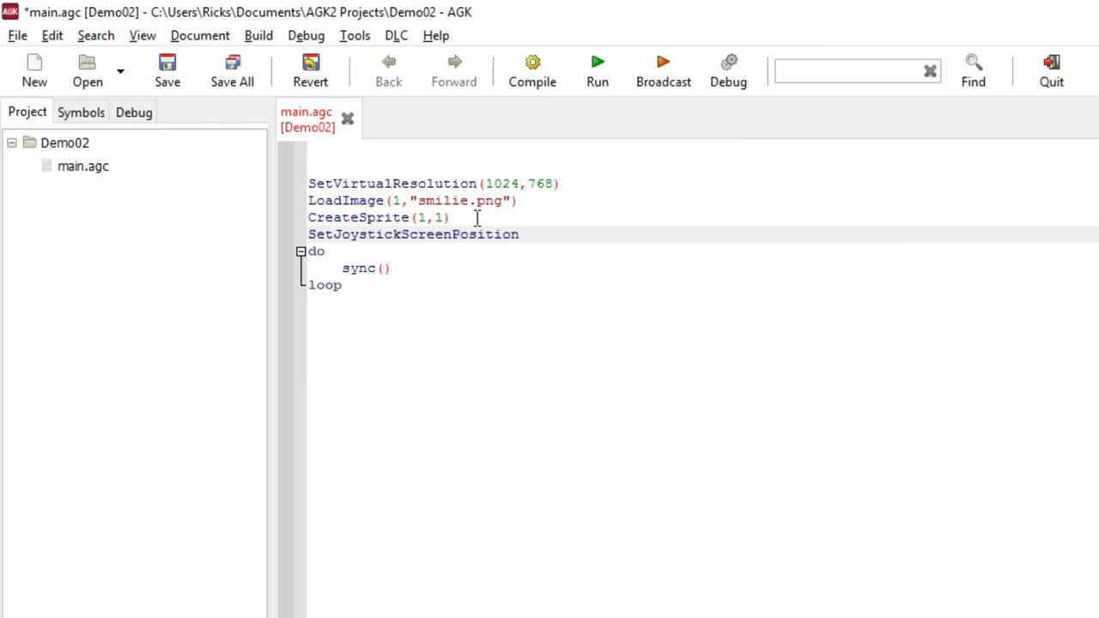
pyautogui.click(519, 234)
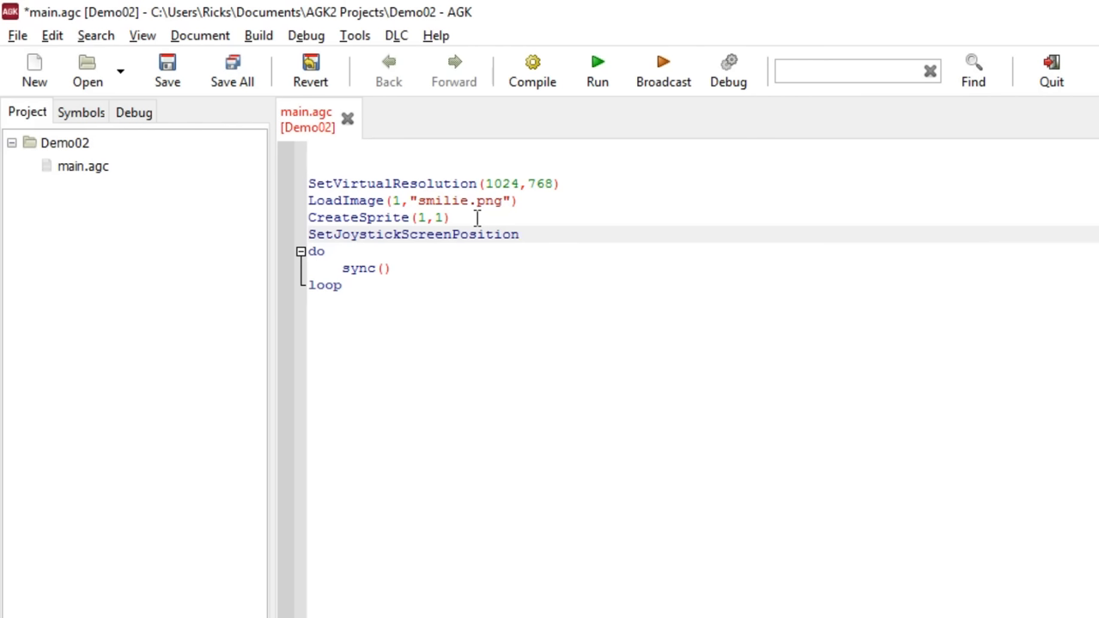
pyautogui.click(519, 233)
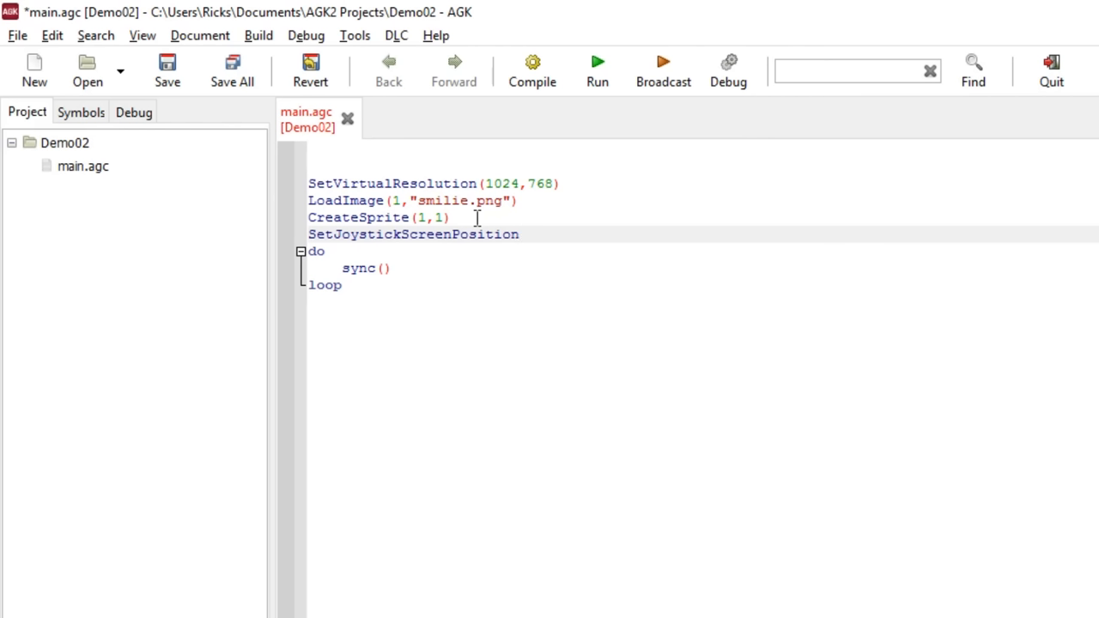
pyautogui.click(519, 233)
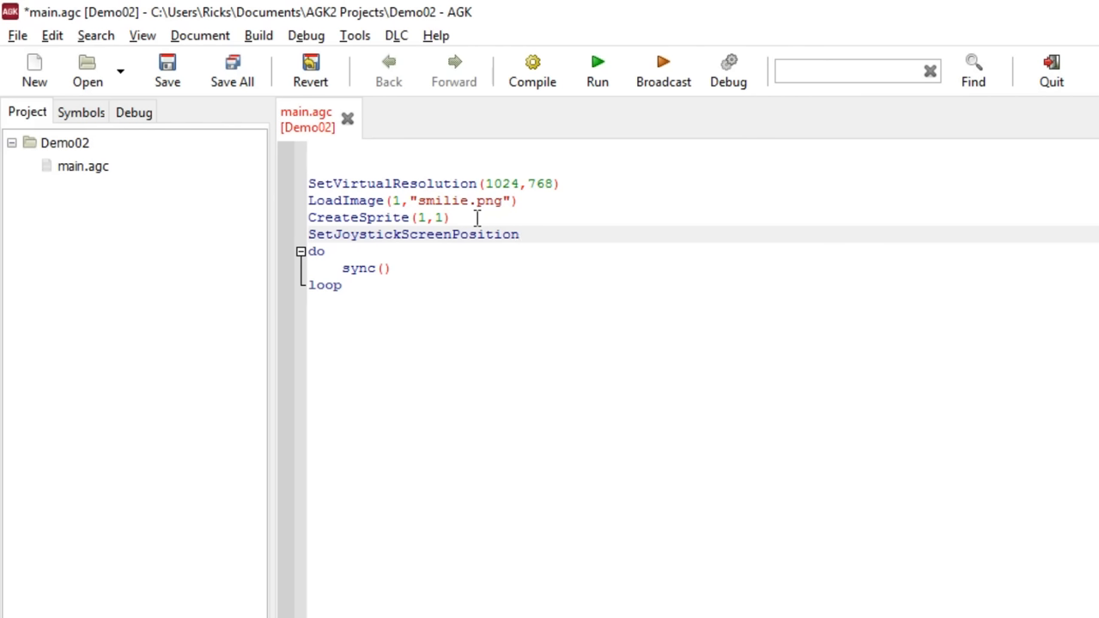
pyautogui.click(518, 234)
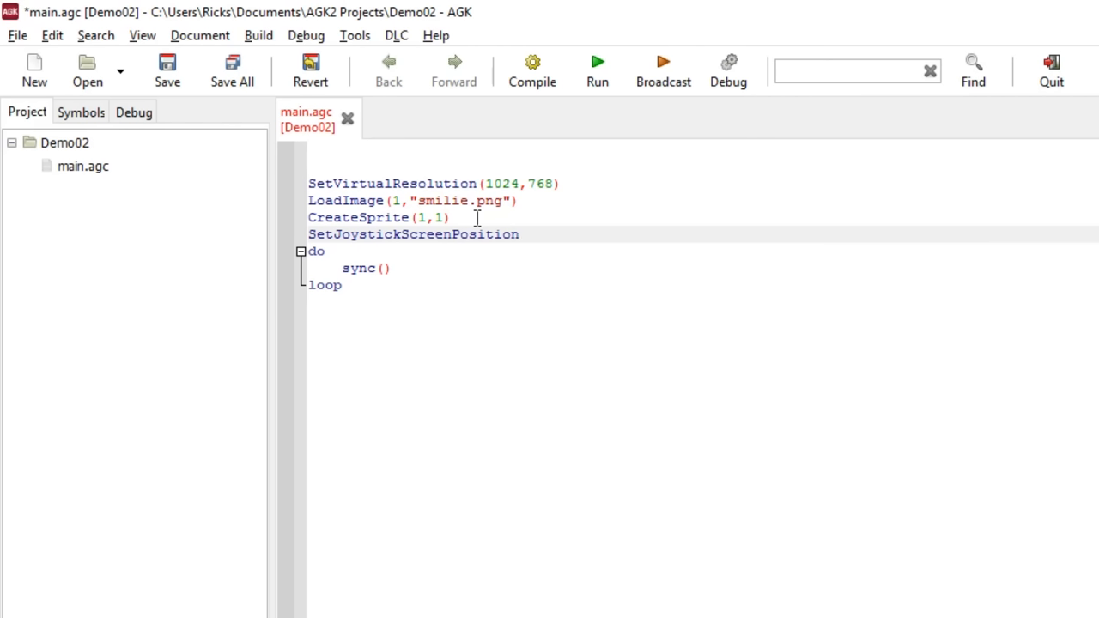
# Give SetJoystickScreenPosition the arguments 1, 512 and 380.
pyautogui.write('(1,')
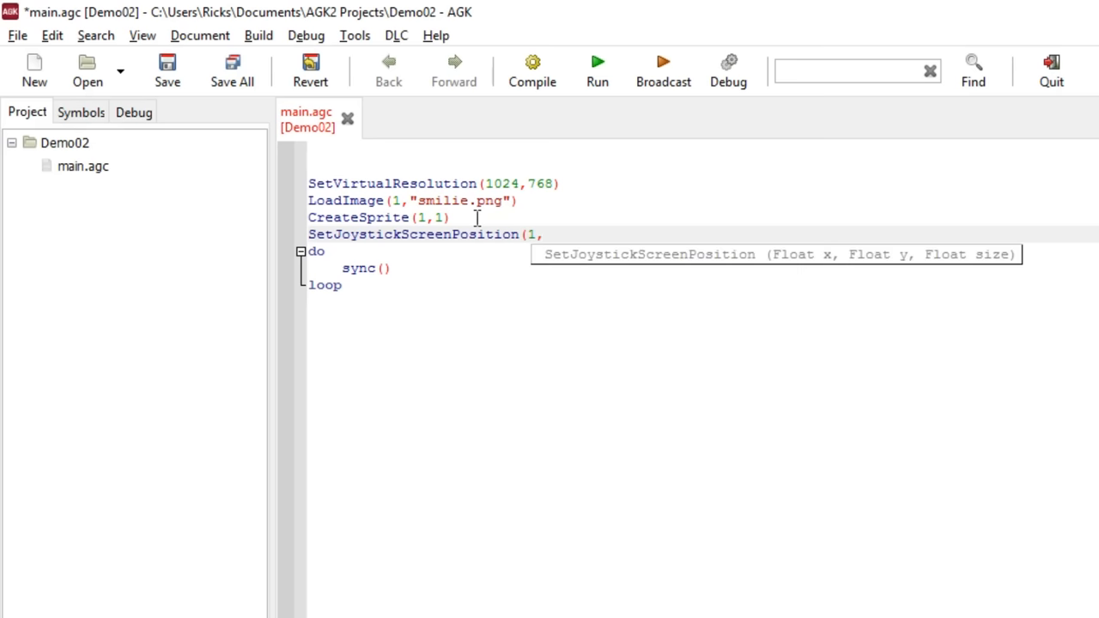
pyautogui.write('5')
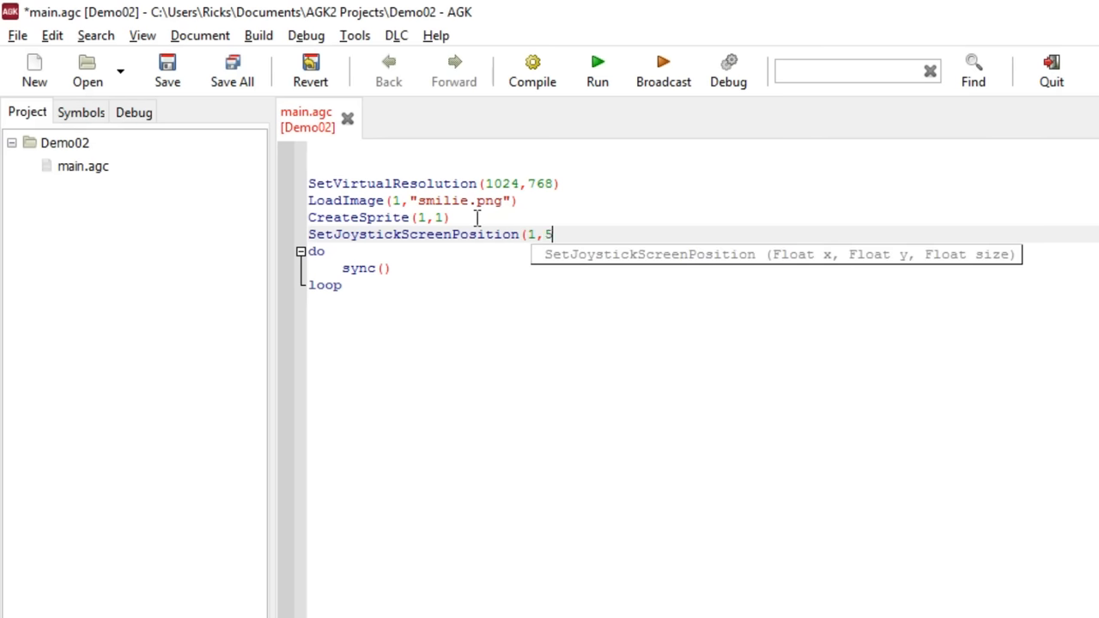
pyautogui.write('1')
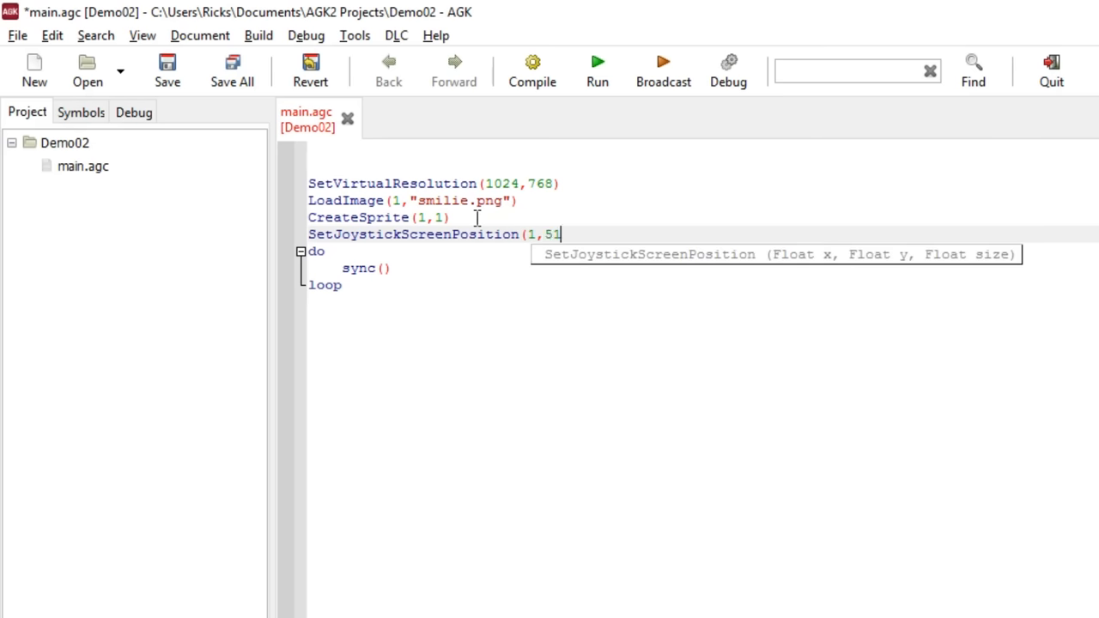
pyautogui.write(',')
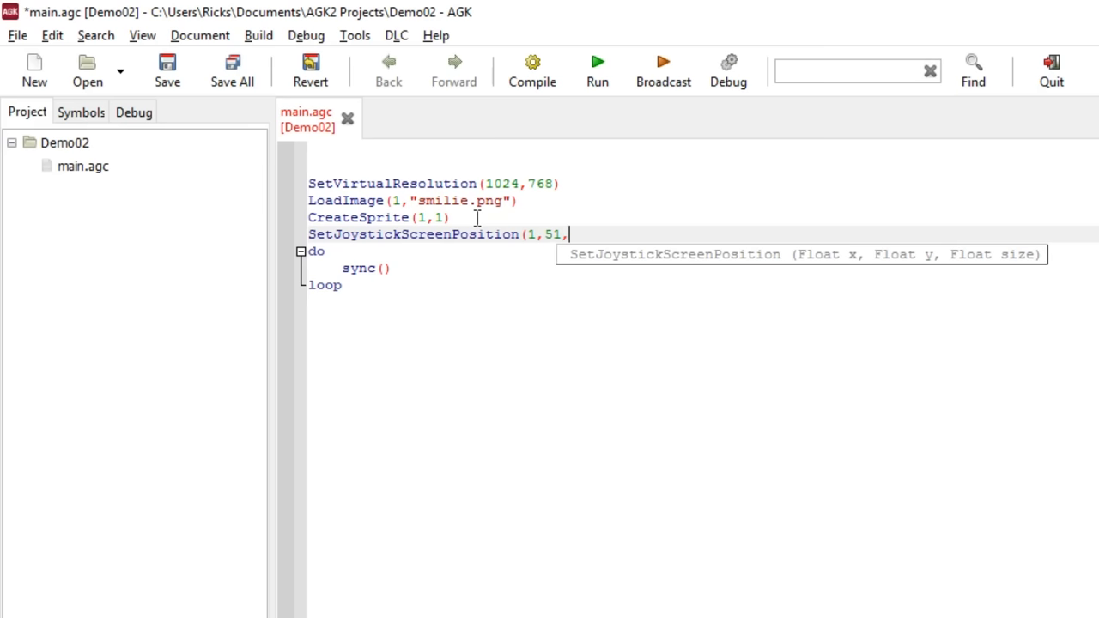
pyautogui.write('2')
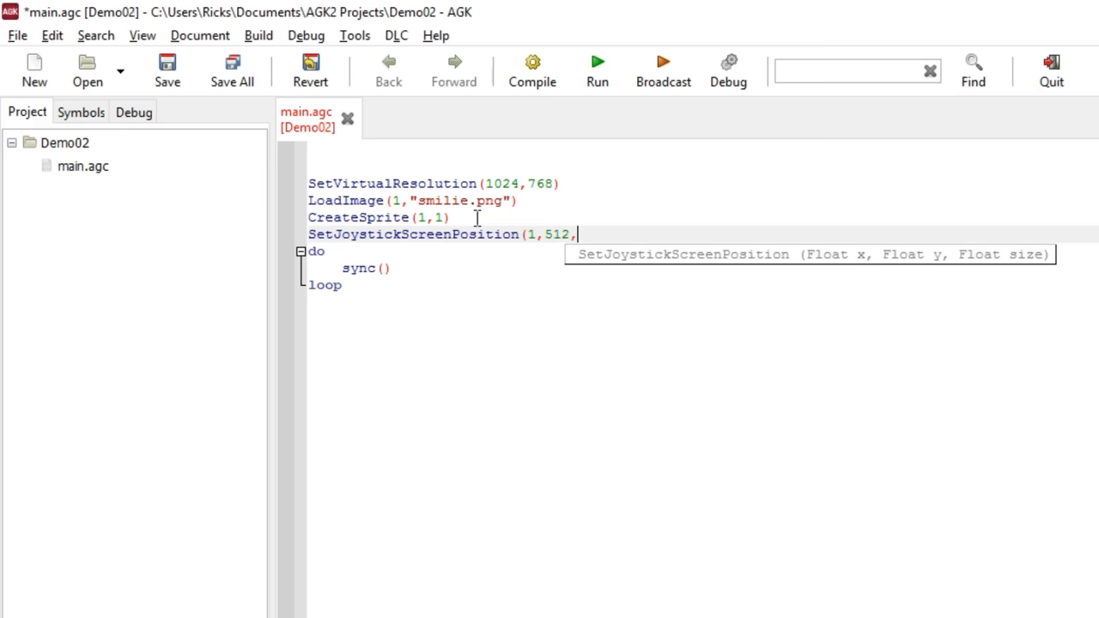
pyautogui.write('380')
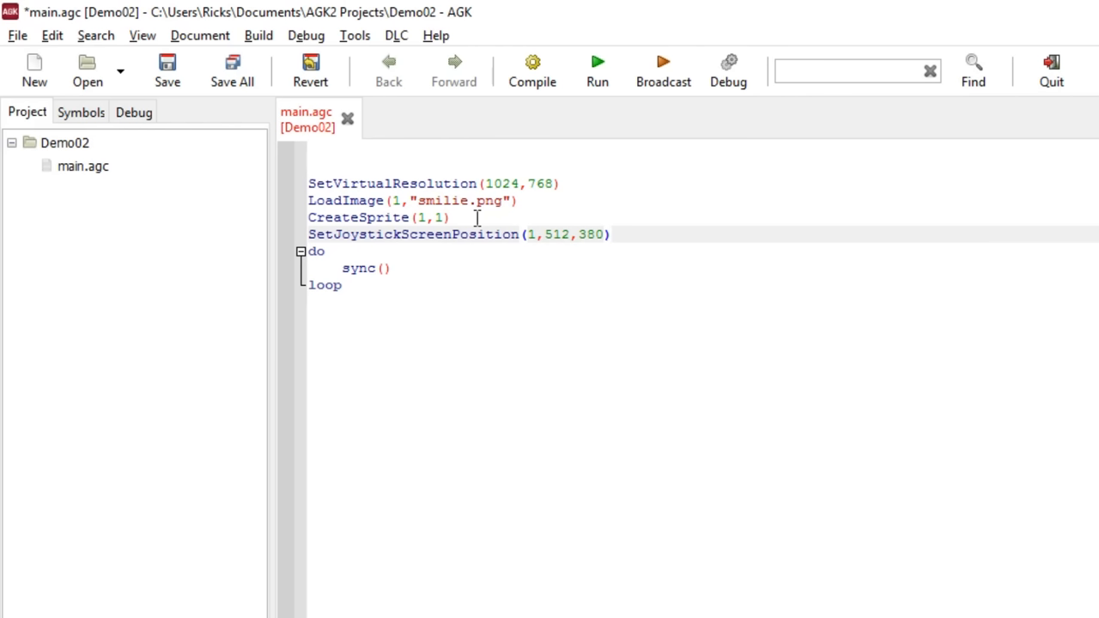
pyautogui.click(610, 234)
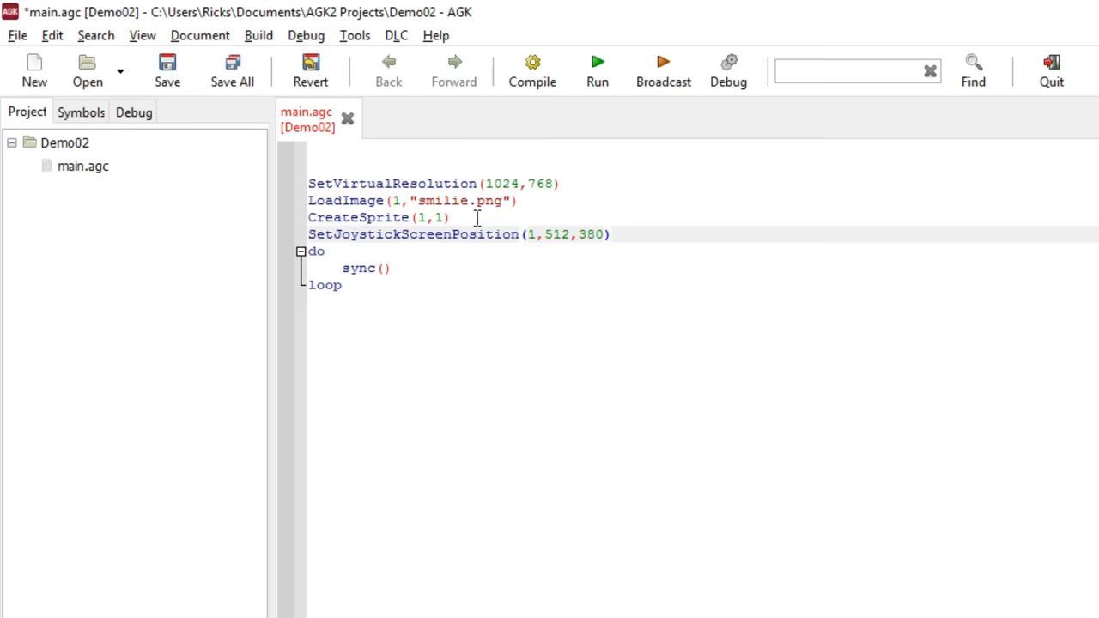
# Add sx=512 and sy=380 on separate lines below the joystick line.
pyautogui.press('Return')
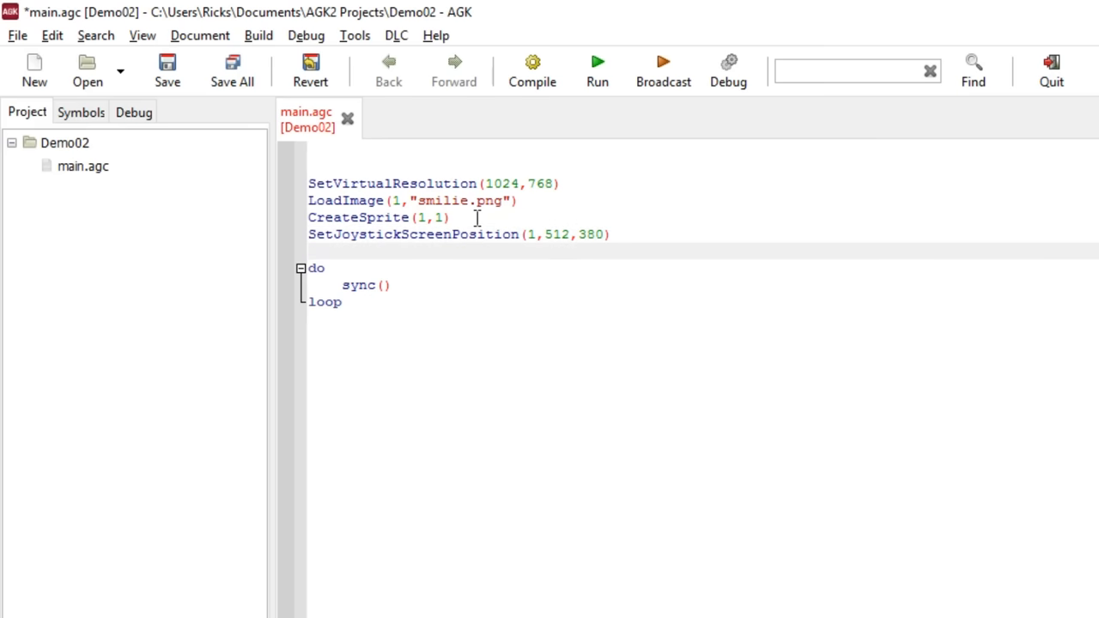
pyautogui.write('sx=')
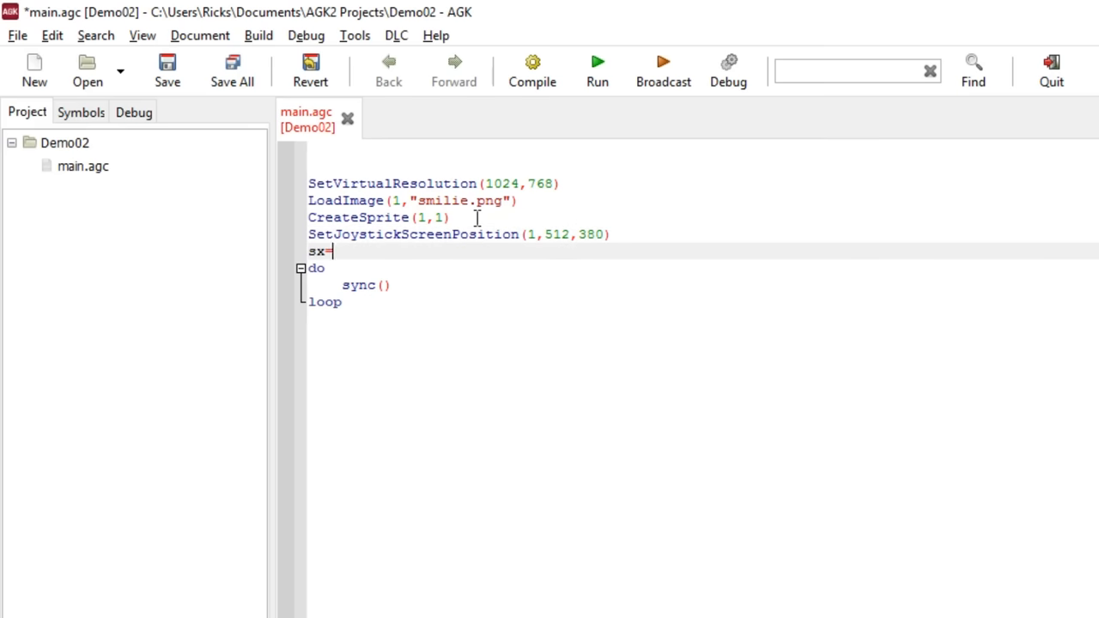
pyautogui.write('512')
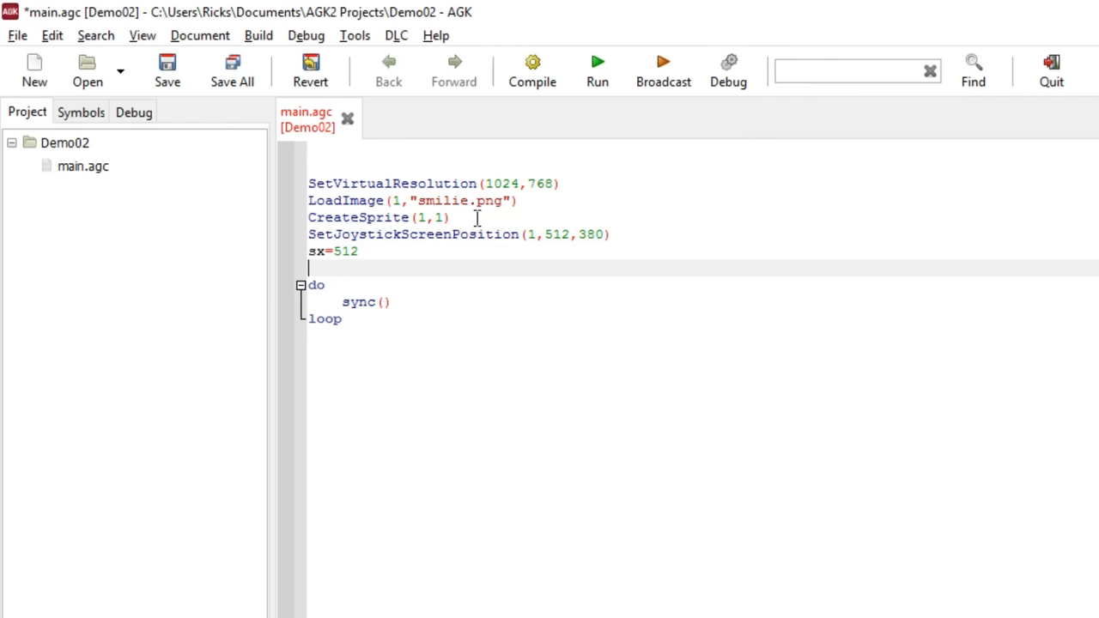
pyautogui.write('sy=3')
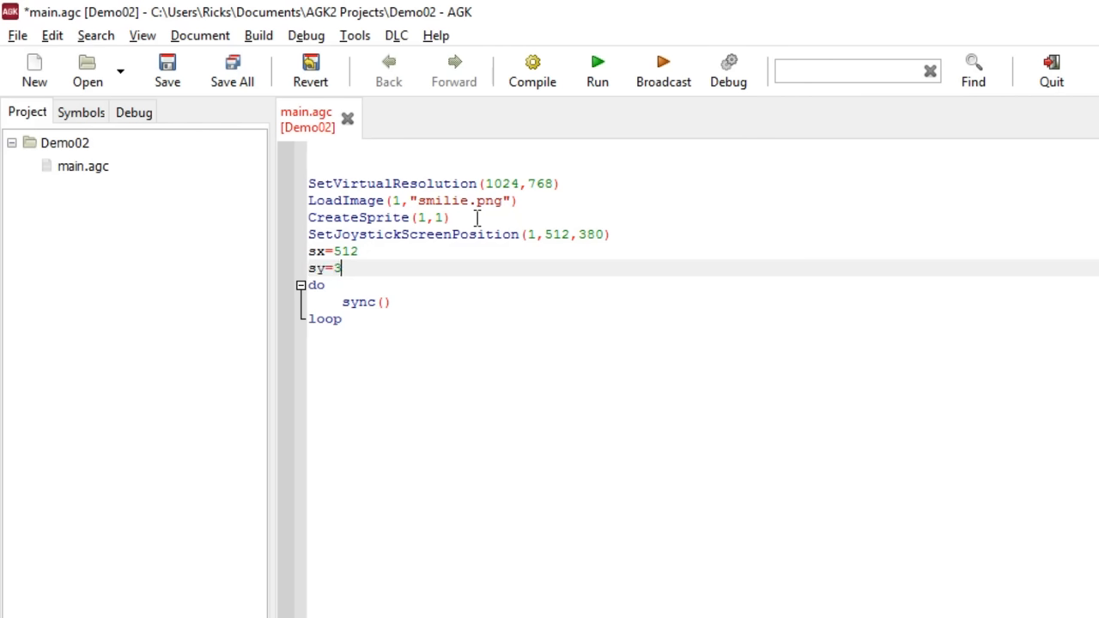
pyautogui.write('80')
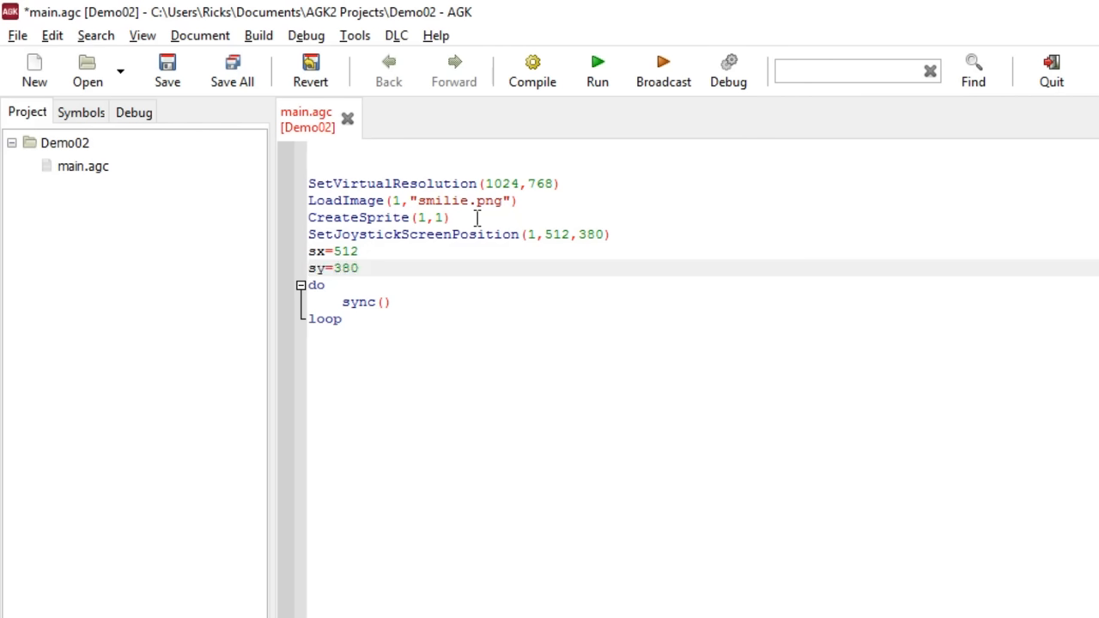
pyautogui.click(359, 267)
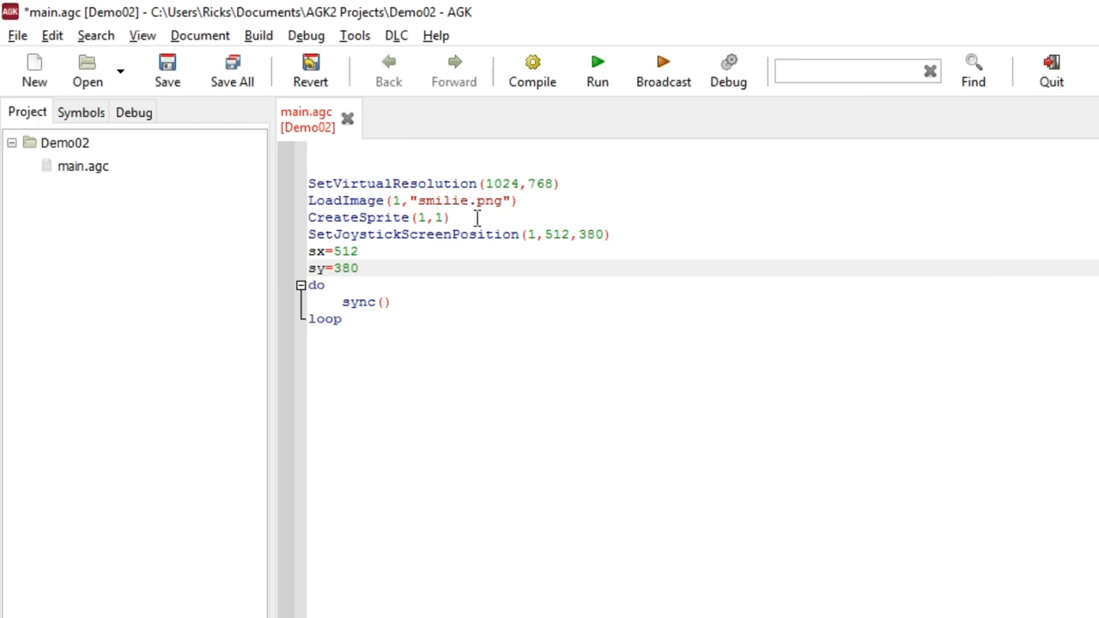
pyautogui.click(359, 268)
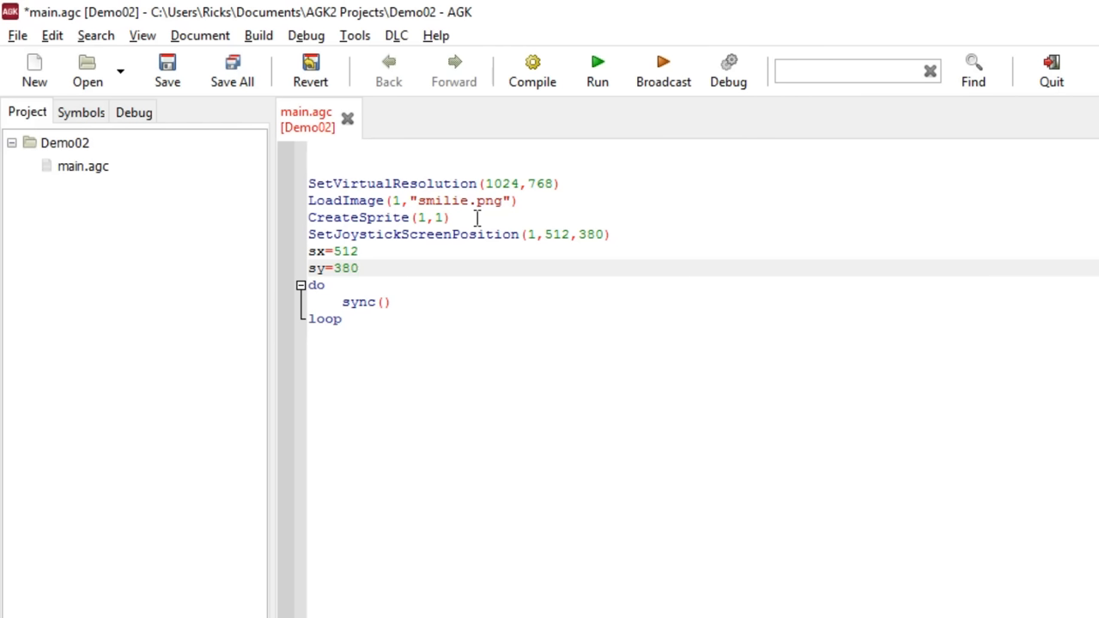
pyautogui.click(359, 268)
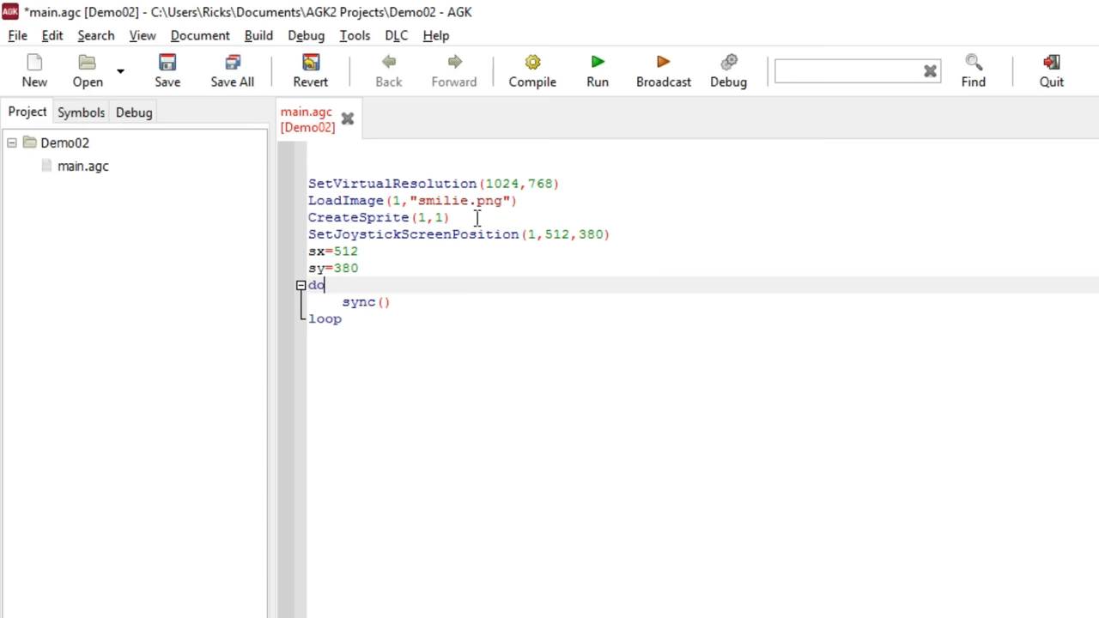
# Type SetSpritePosition(1,sx,sy) inside the loop above sync(), followed by a blank line.
pyautogui.write('Sety')
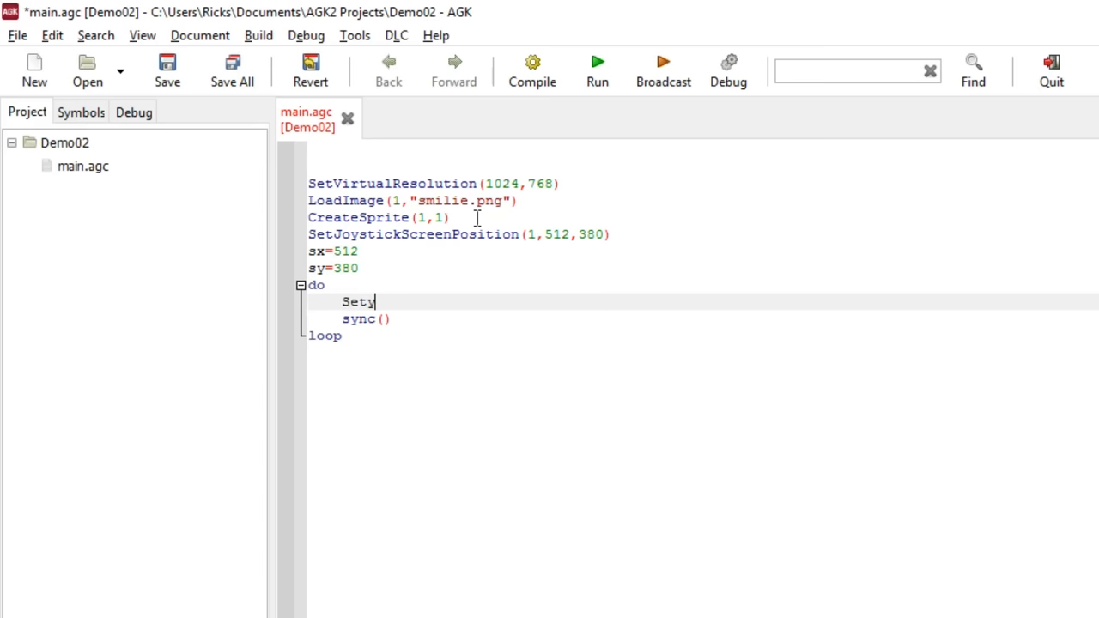
pyautogui.write('sp')
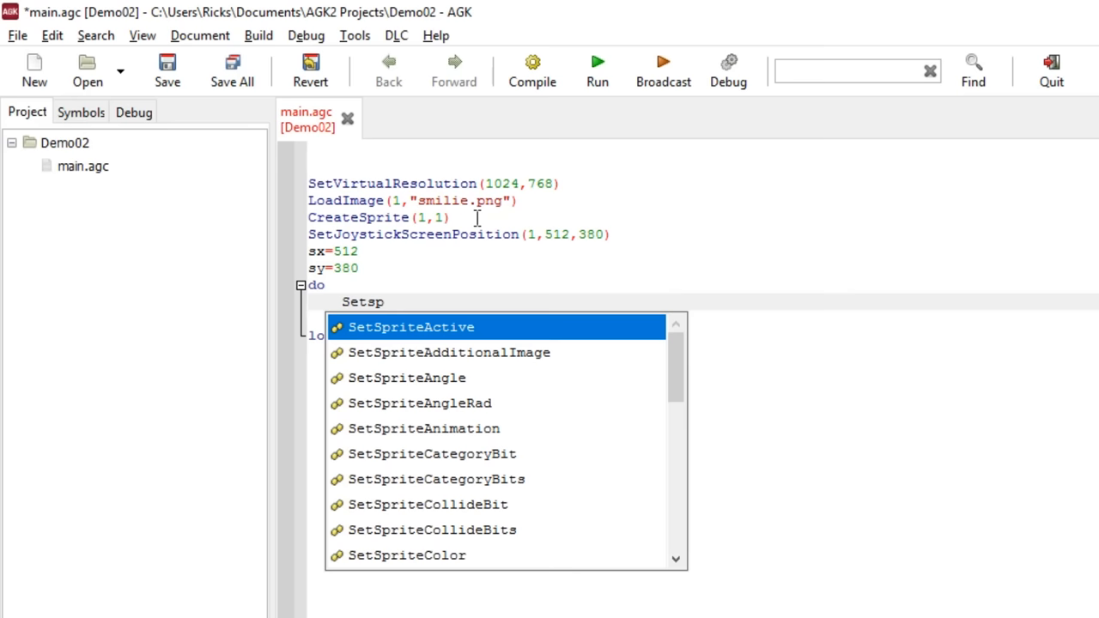
pyautogui.write('rite')
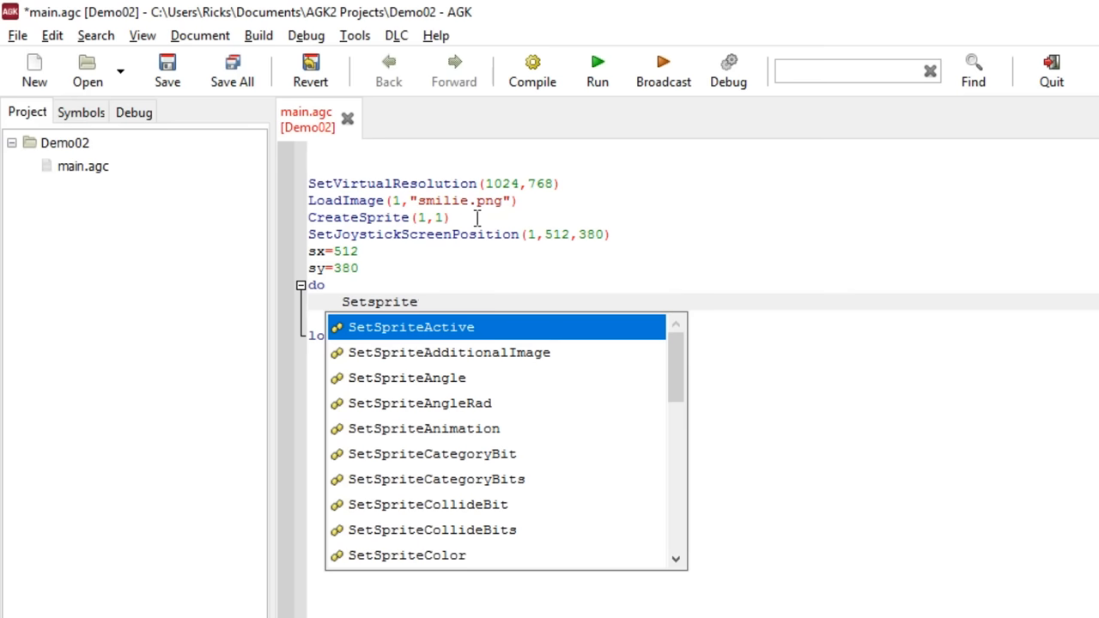
pyautogui.write('p')
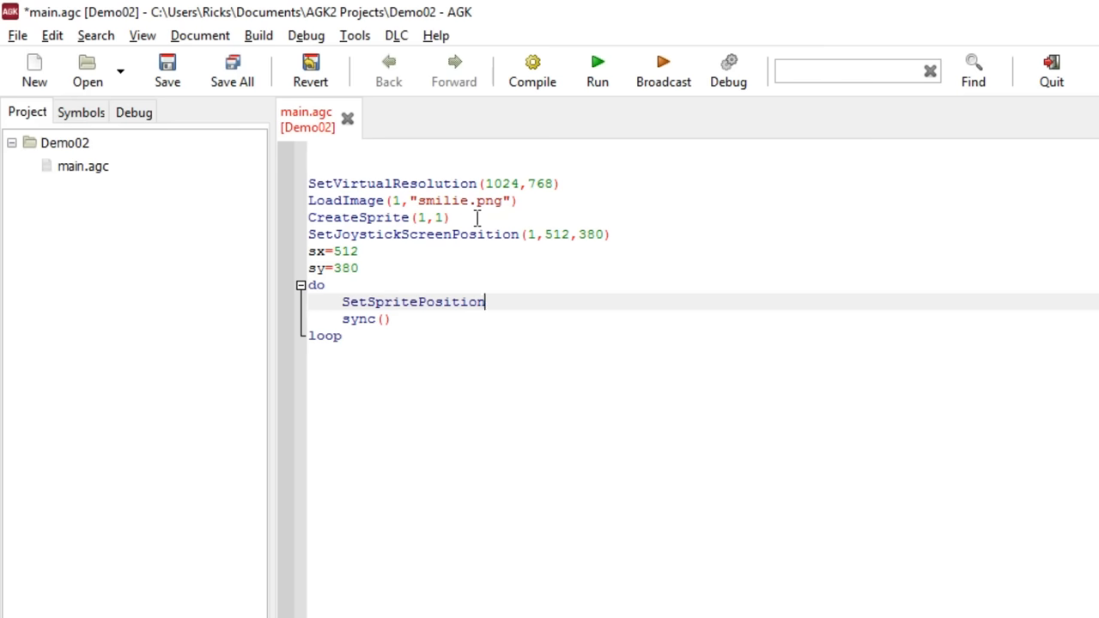
pyautogui.write('(')
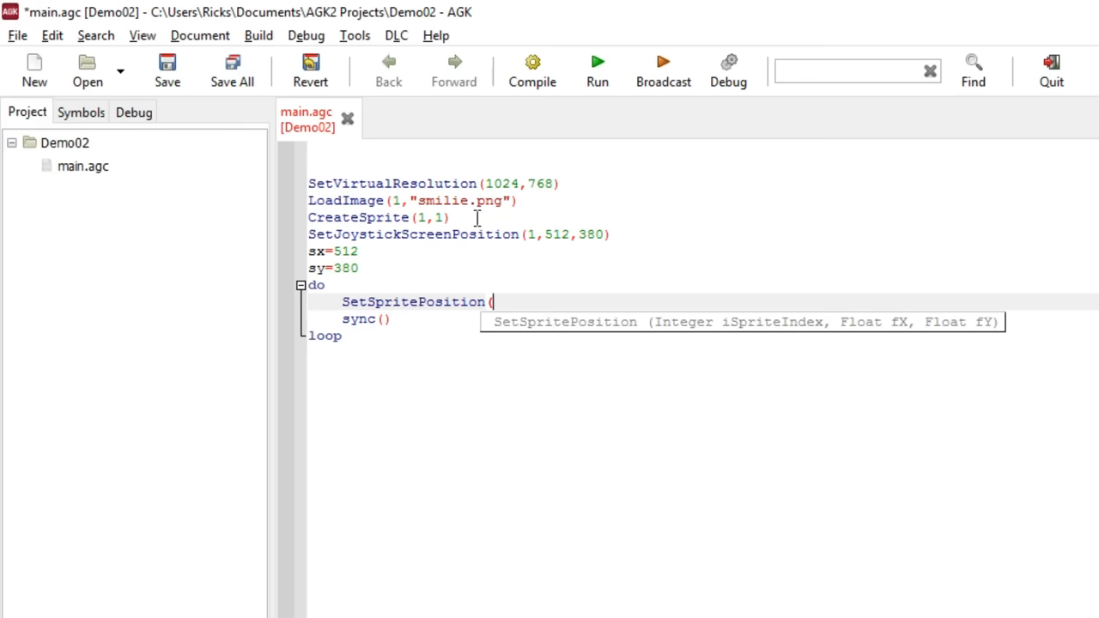
pyautogui.write('1,')
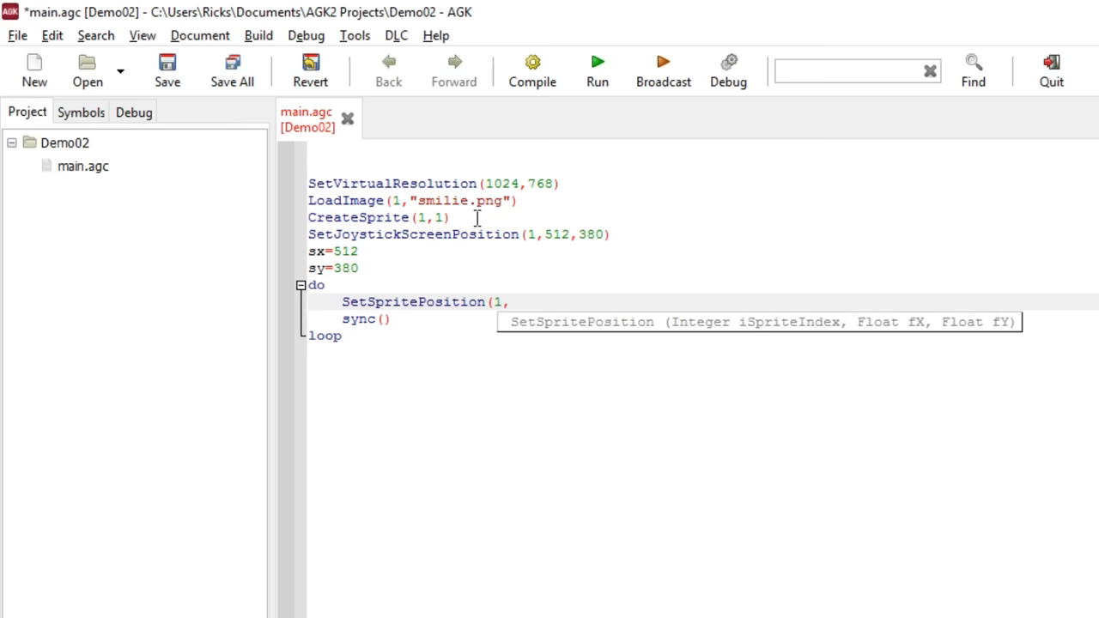
pyautogui.write('sx')
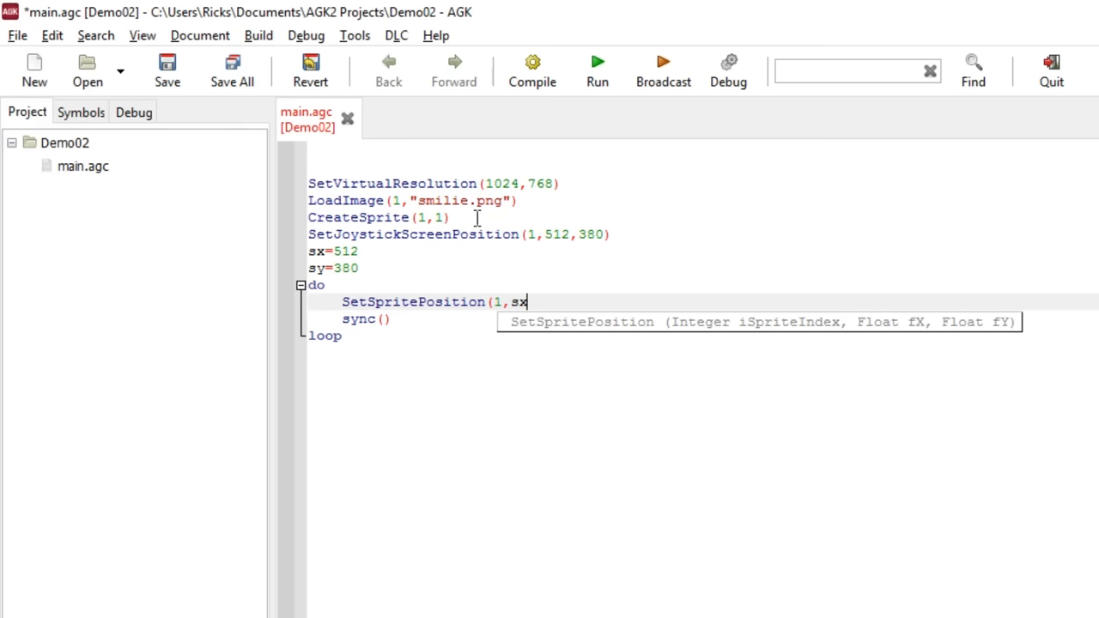
pyautogui.write(',sy')
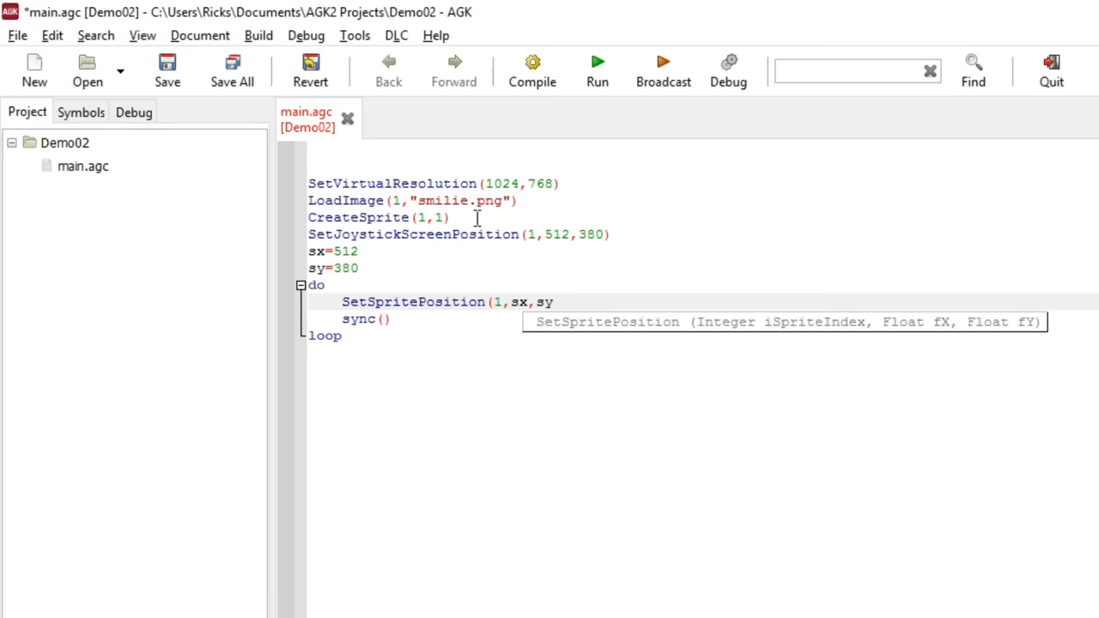
pyautogui.write(')')
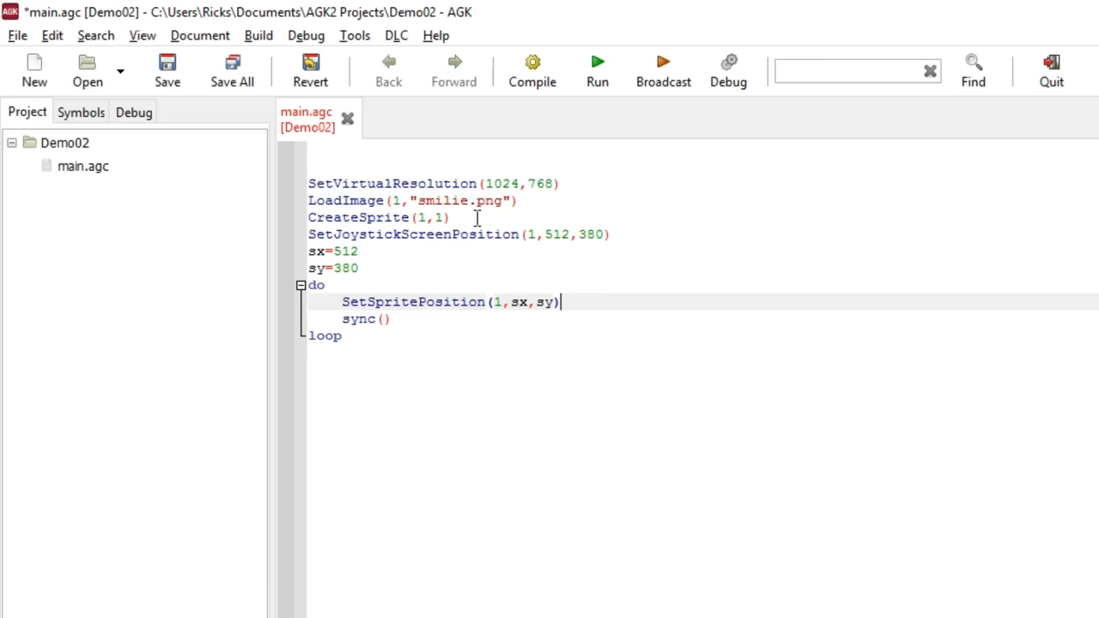
pyautogui.press('Return')
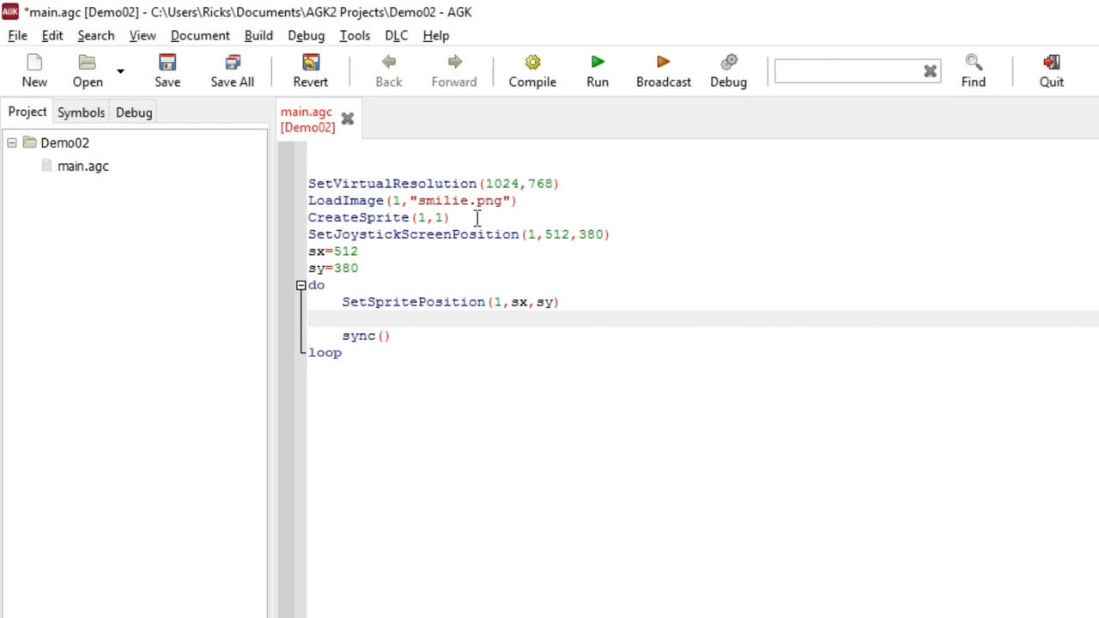
# Enter sx=sx+GetJoystickX() on the blank line before sync().
pyautogui.click(342, 319)
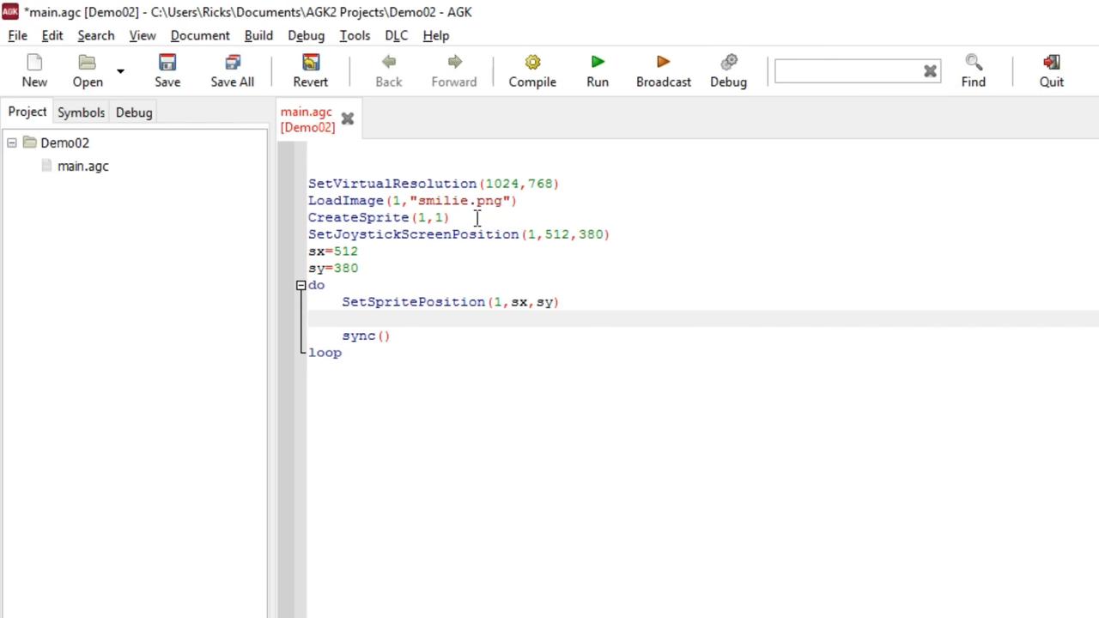
pyautogui.write('sx')
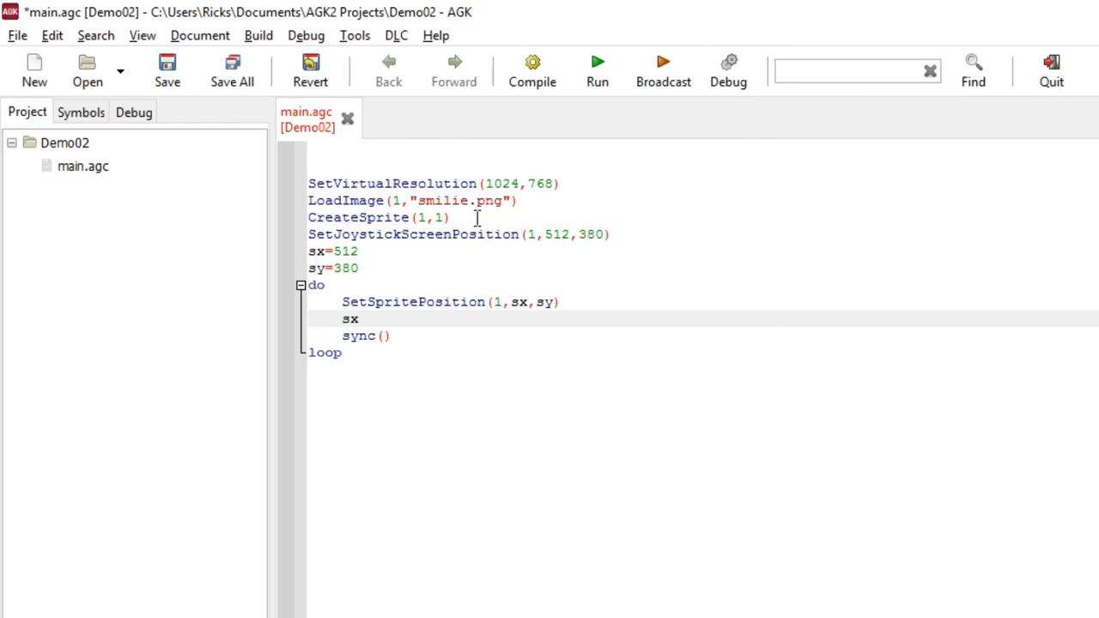
pyautogui.write('=sx')
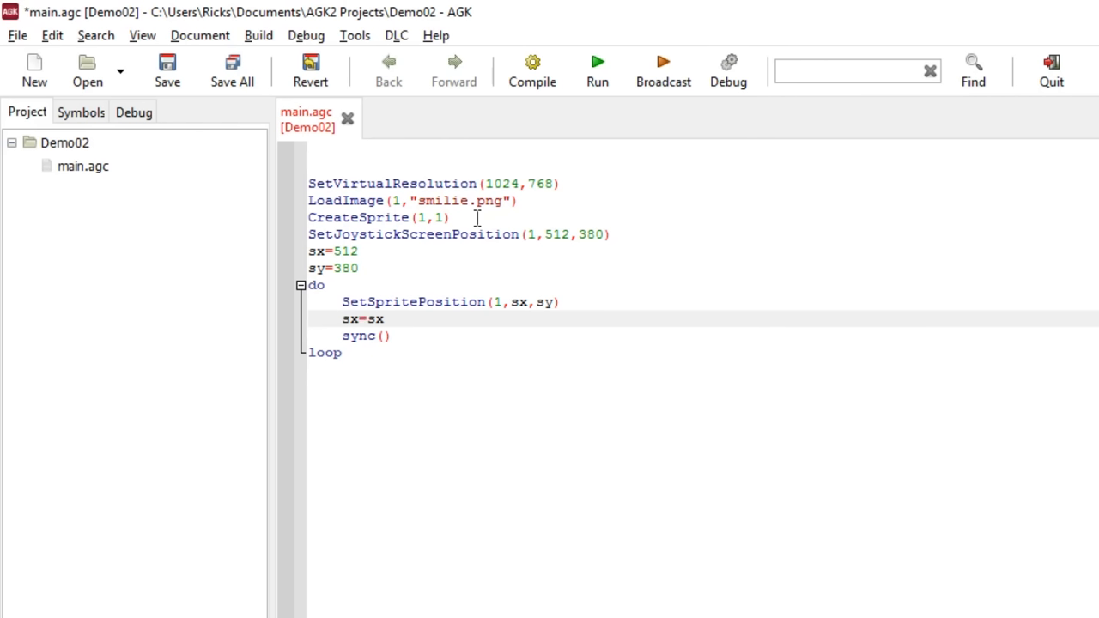
pyautogui.write('+')
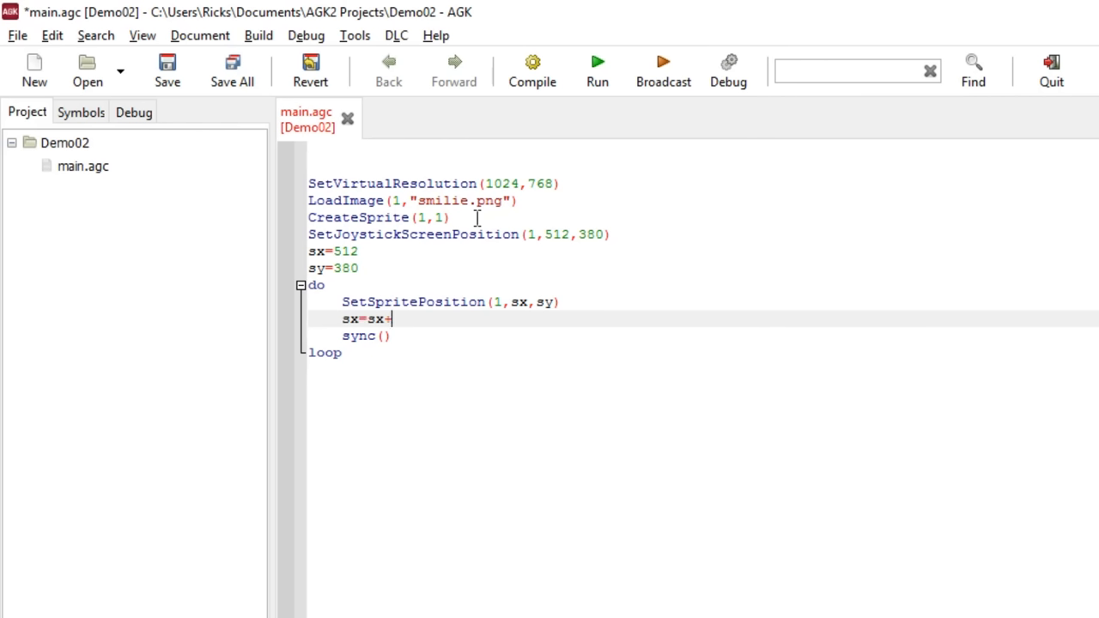
pyautogui.write('get')
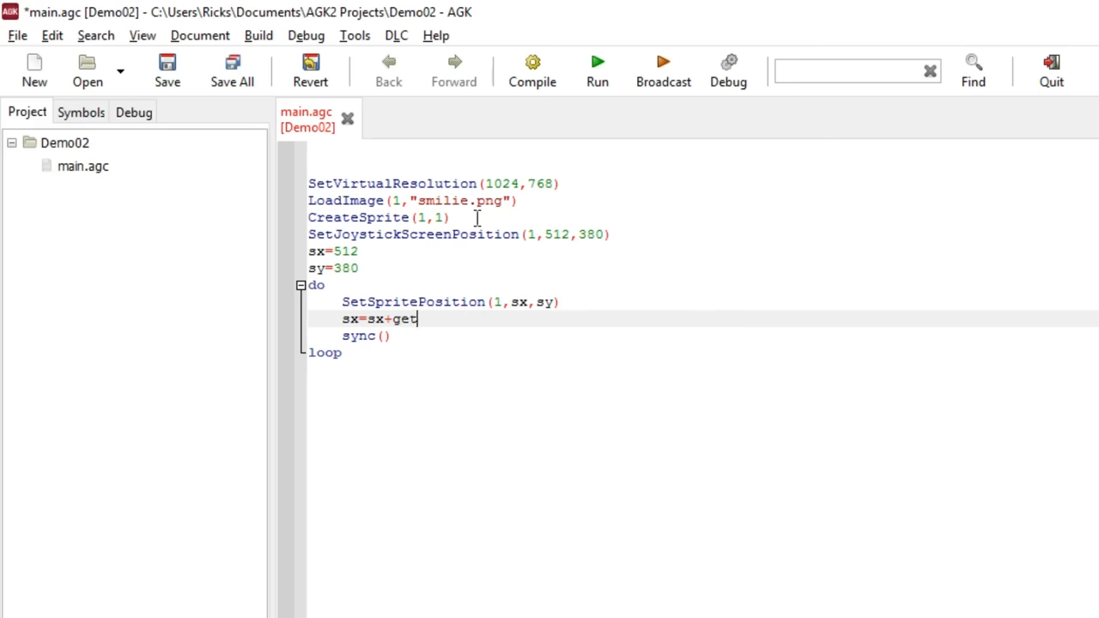
pyautogui.write('jo')
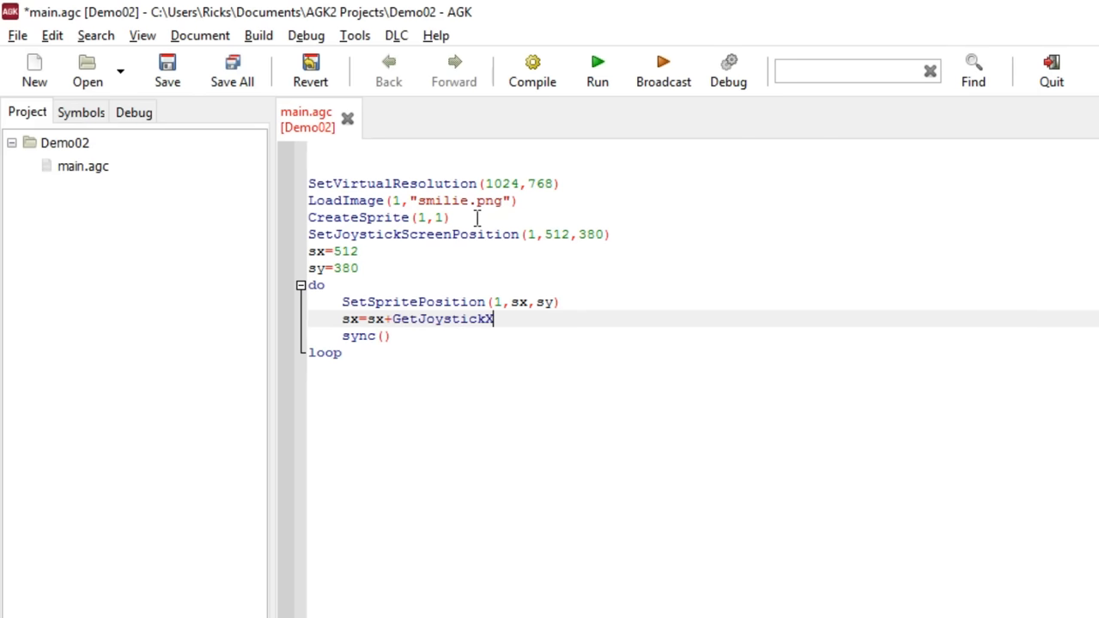
pyautogui.write('()')
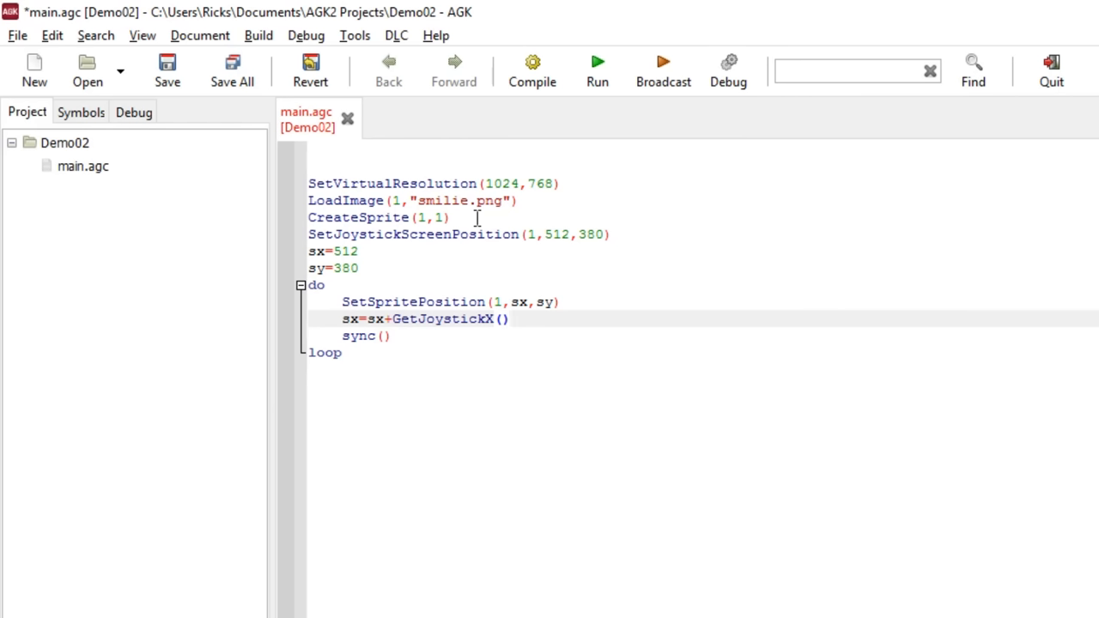
pyautogui.click(511, 318)
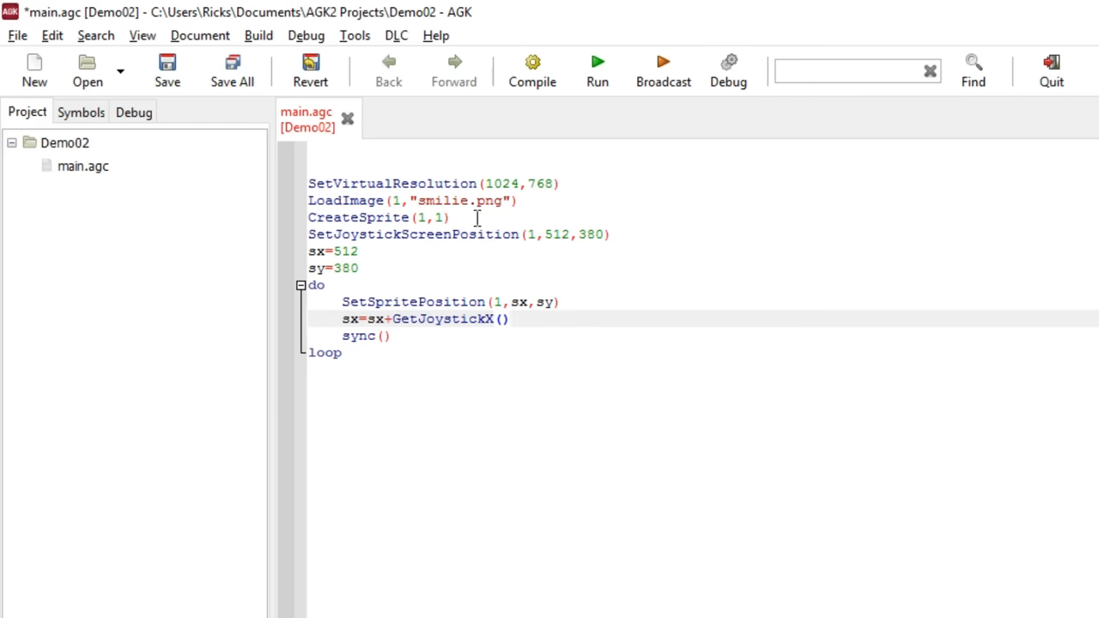
# Run Demo02 to test horizontal joystick movement, then close the app window.
pyautogui.click(597, 70)
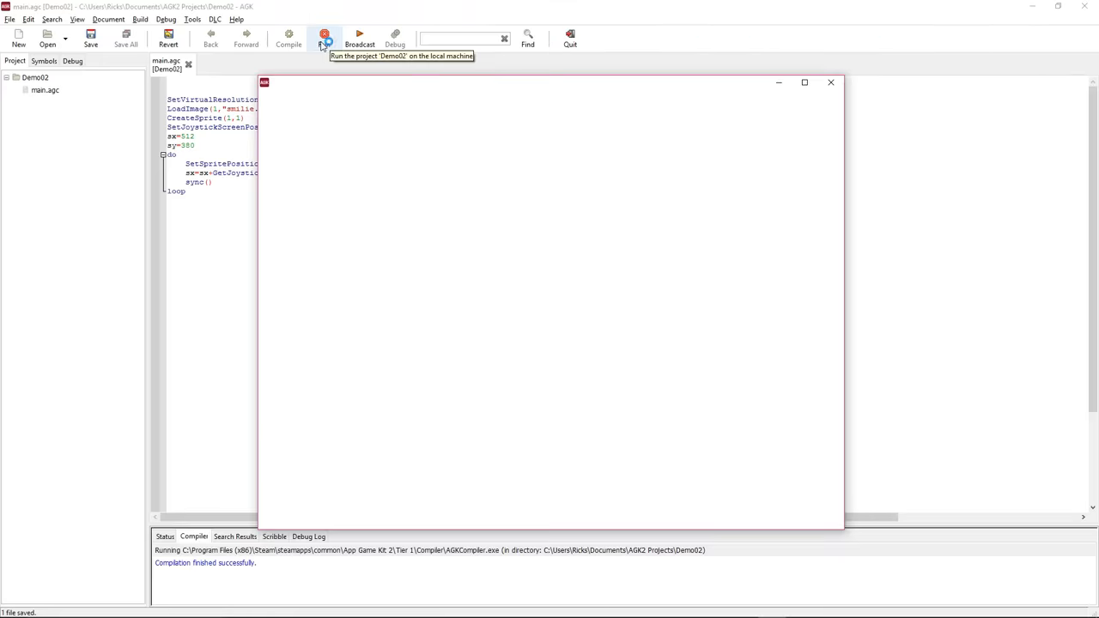
pyautogui.click(324, 34)
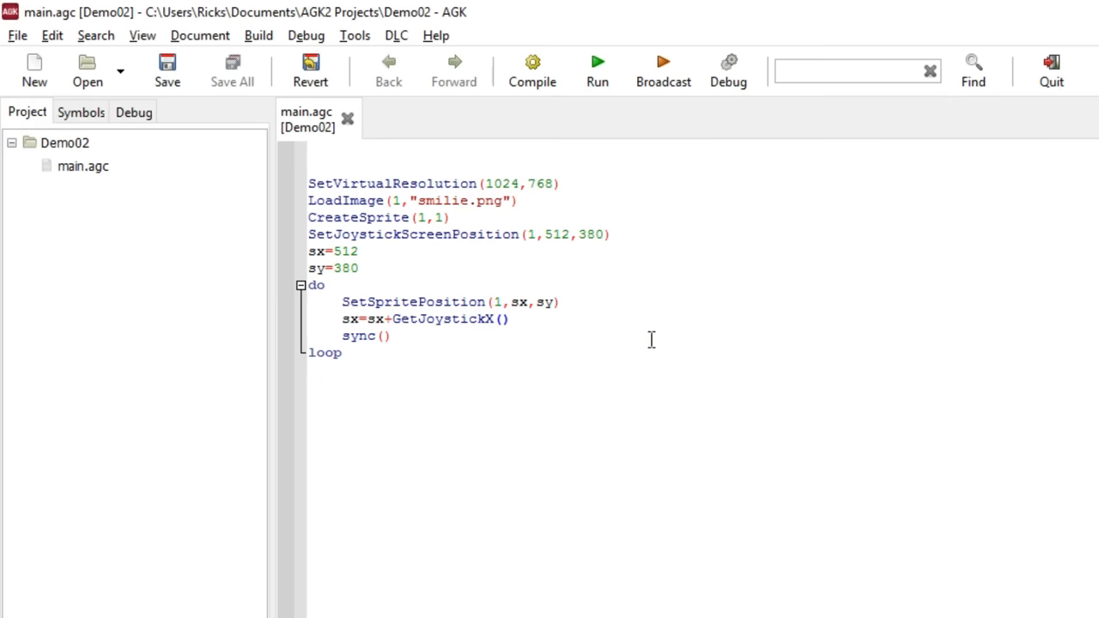
# Add the line sy=sy+GetJoystickY() below the sx update in main.agc.
pyautogui.write('sy')
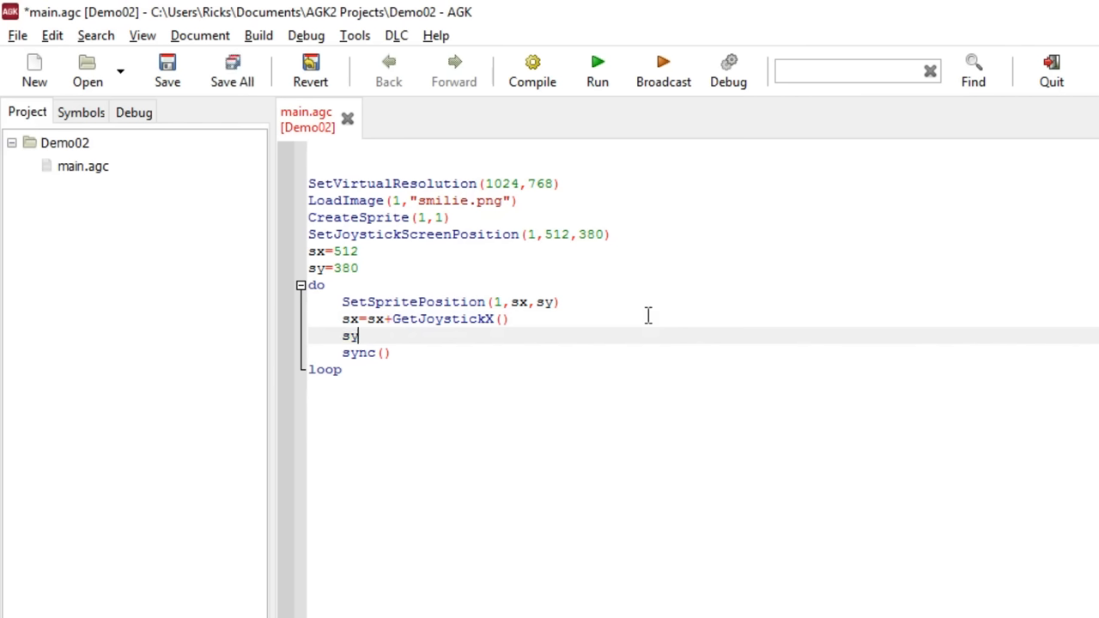
pyautogui.write('=sy')
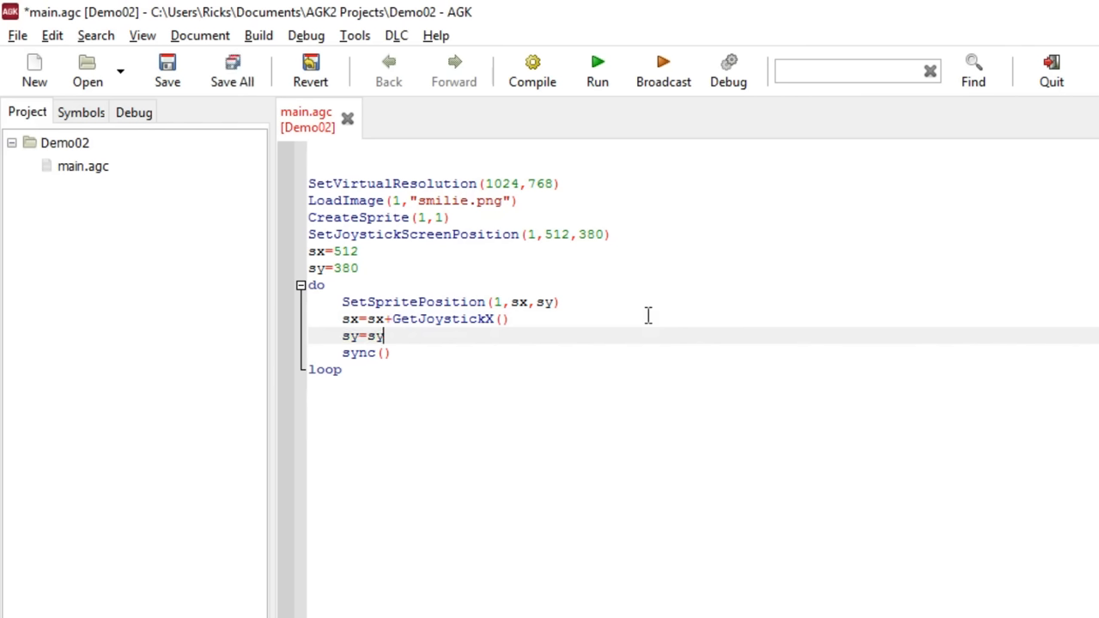
pyautogui.write('+GetJ')
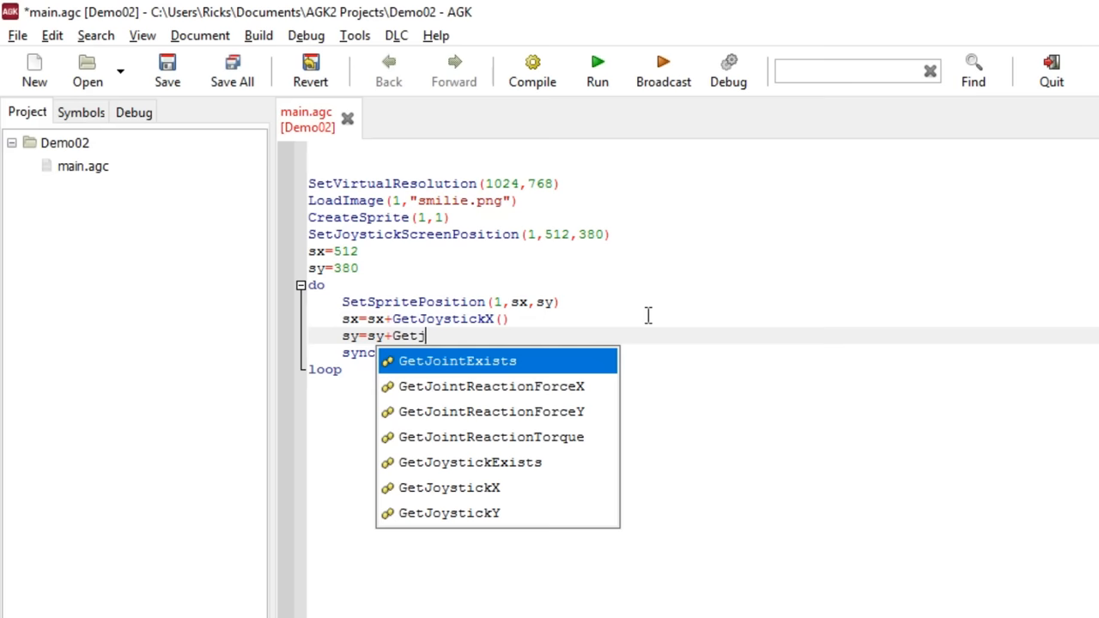
pyautogui.write('oystic')
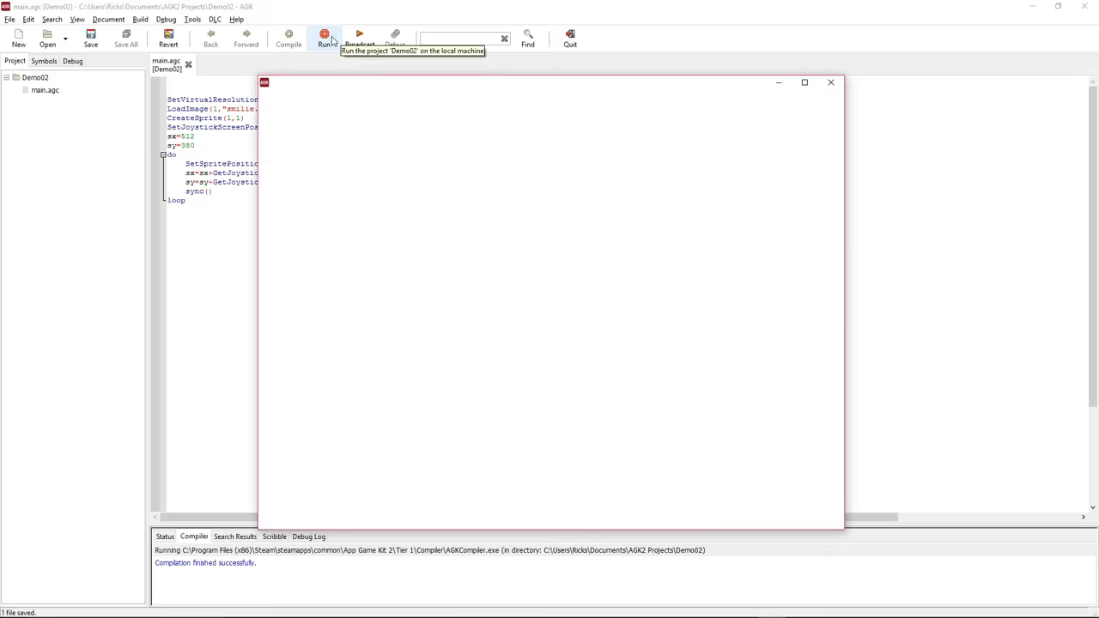
# Close the running app, multiply both GetJoystickX() and GetJoystickY() readings by 8, and rerun.
pyautogui.click(324, 34)
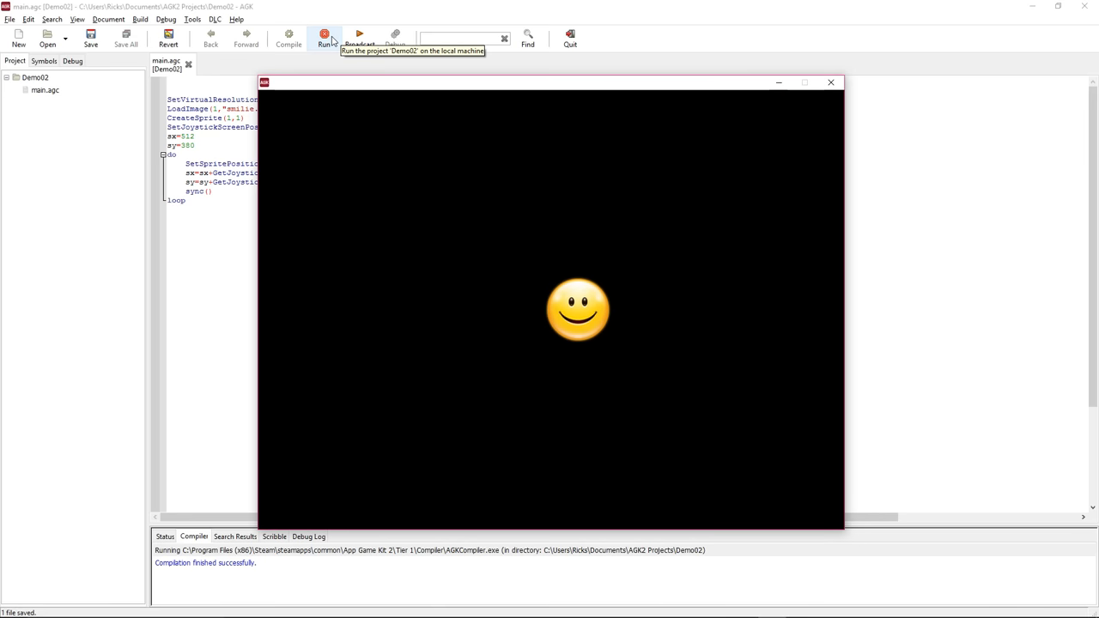
pyautogui.moveTo(477, 92)
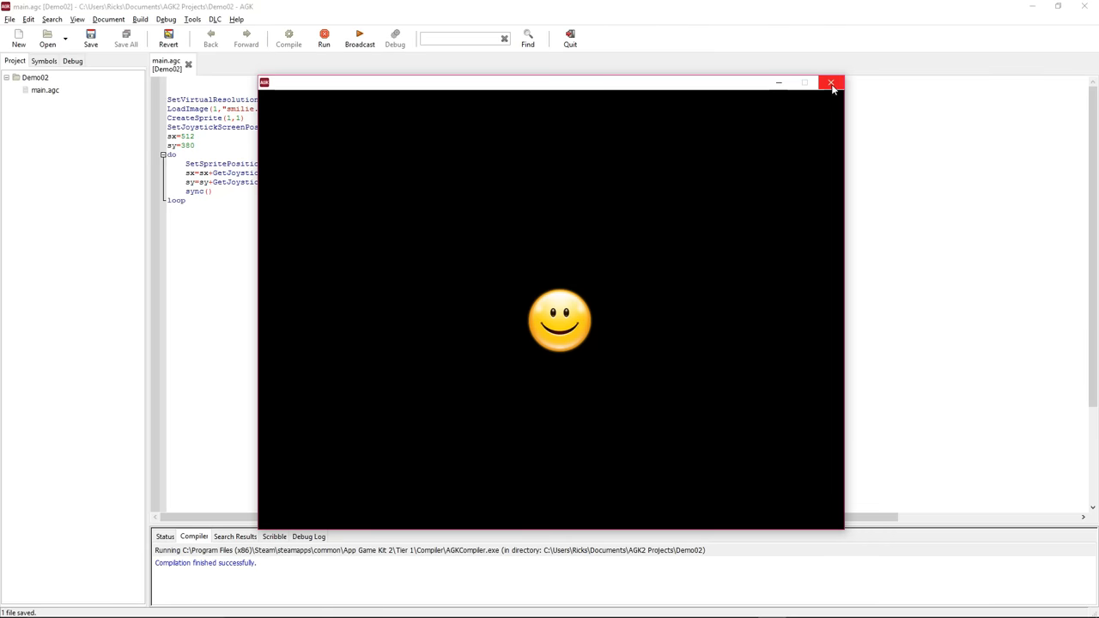
pyautogui.click(831, 82)
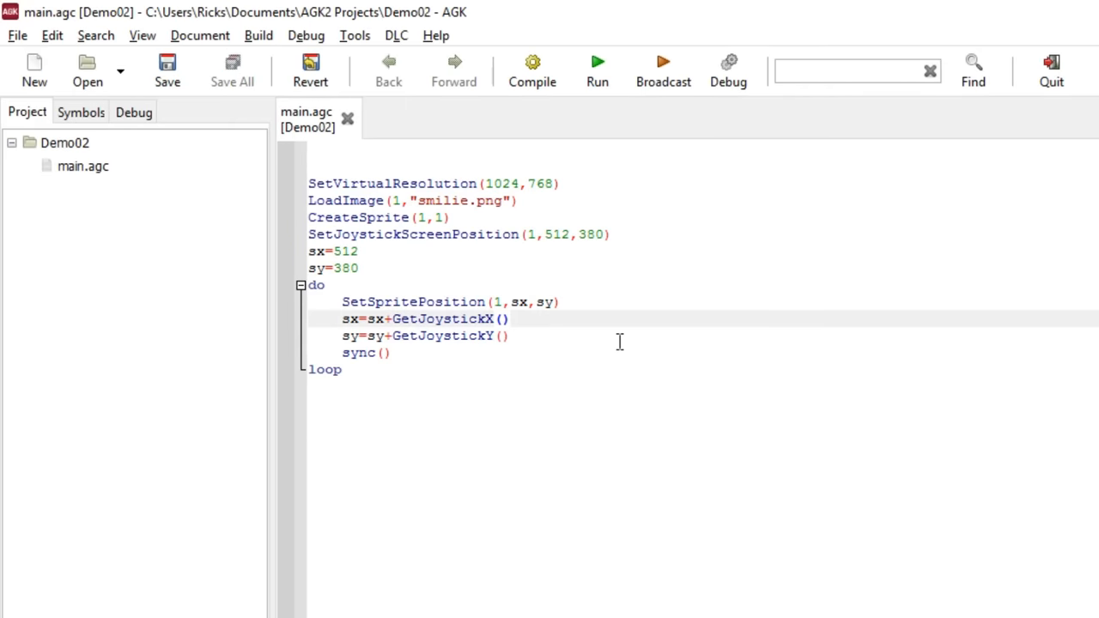
pyautogui.write('*')
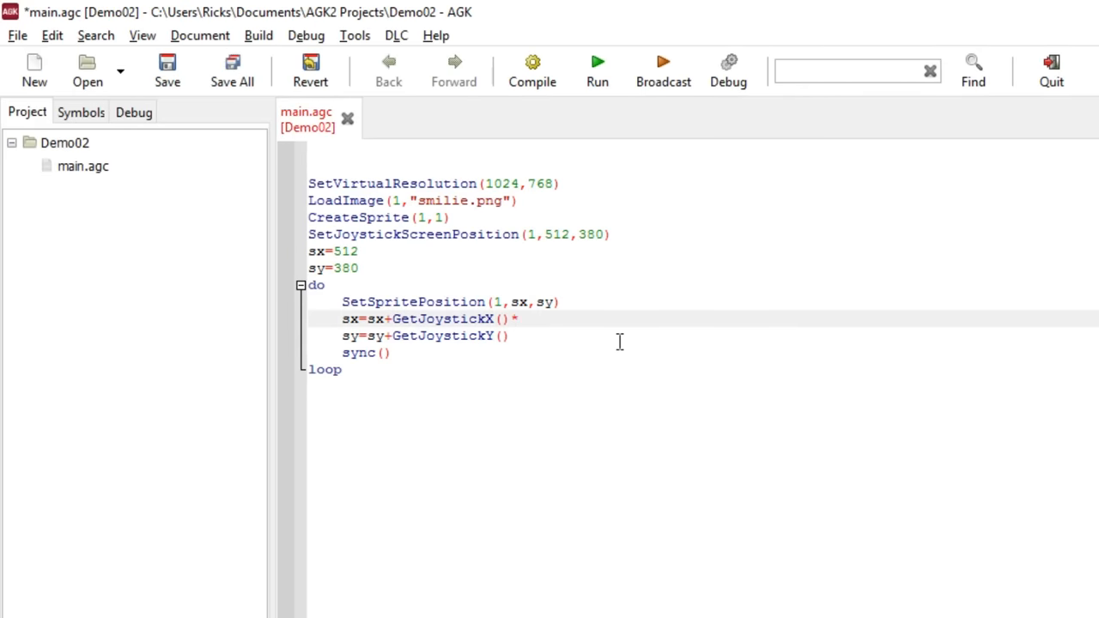
pyautogui.write('8')
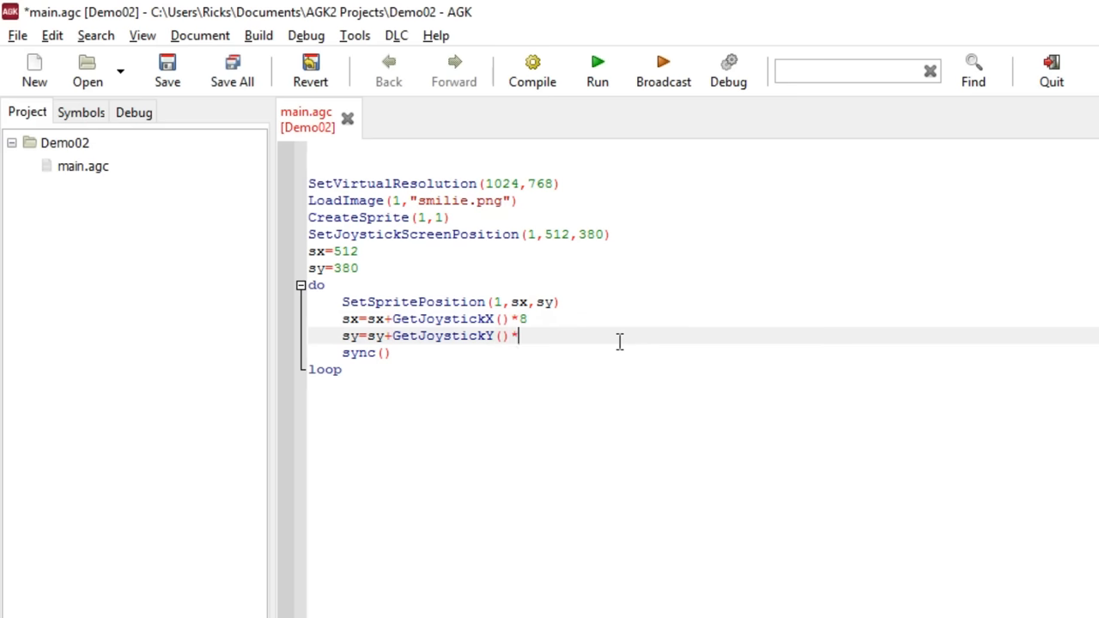
pyautogui.click(597, 70)
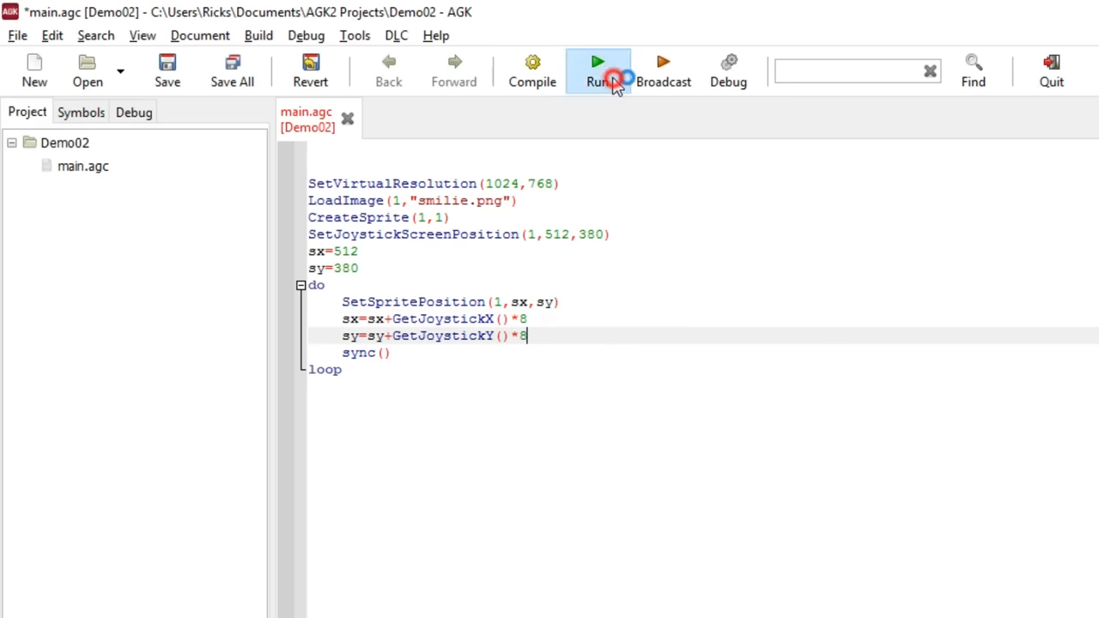
# Run Demo02 with the ×8 joystick speed, test the sprite, then close the app.
pyautogui.click(598, 70)
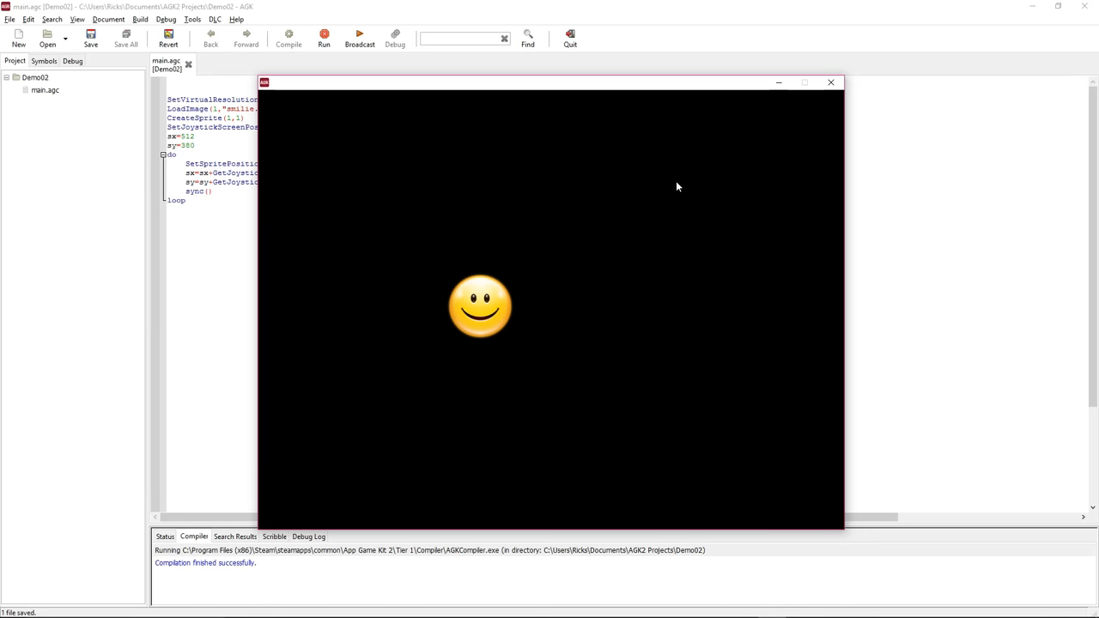
pyautogui.click(831, 82)
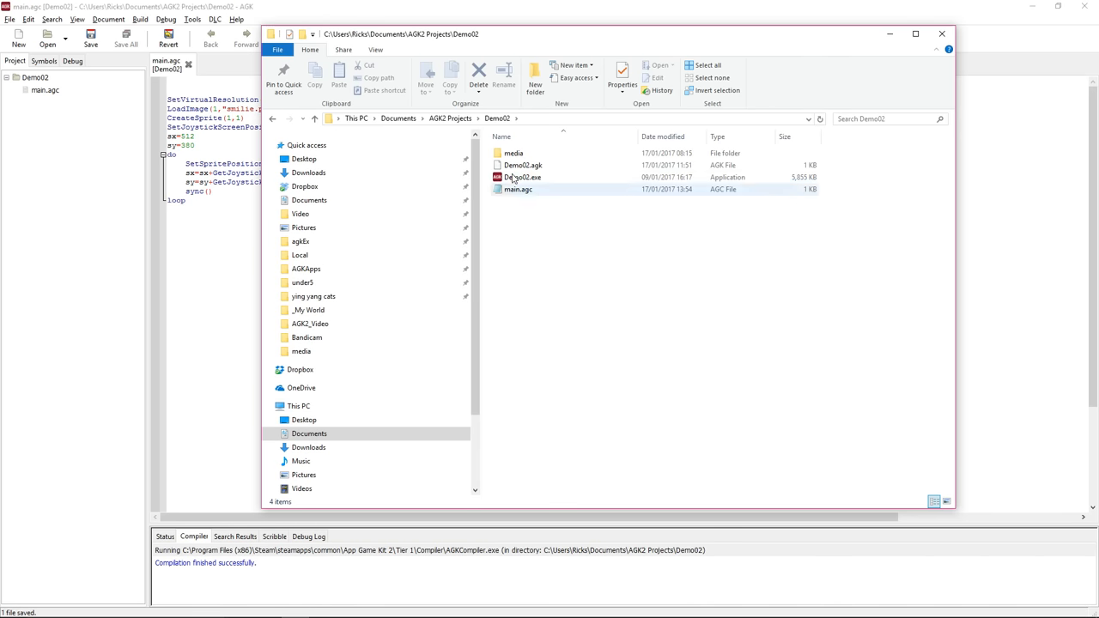
# Open Demo02's media folder, which holds bytecode.byc and smilie.png.
pyautogui.doubleClick(513, 153)
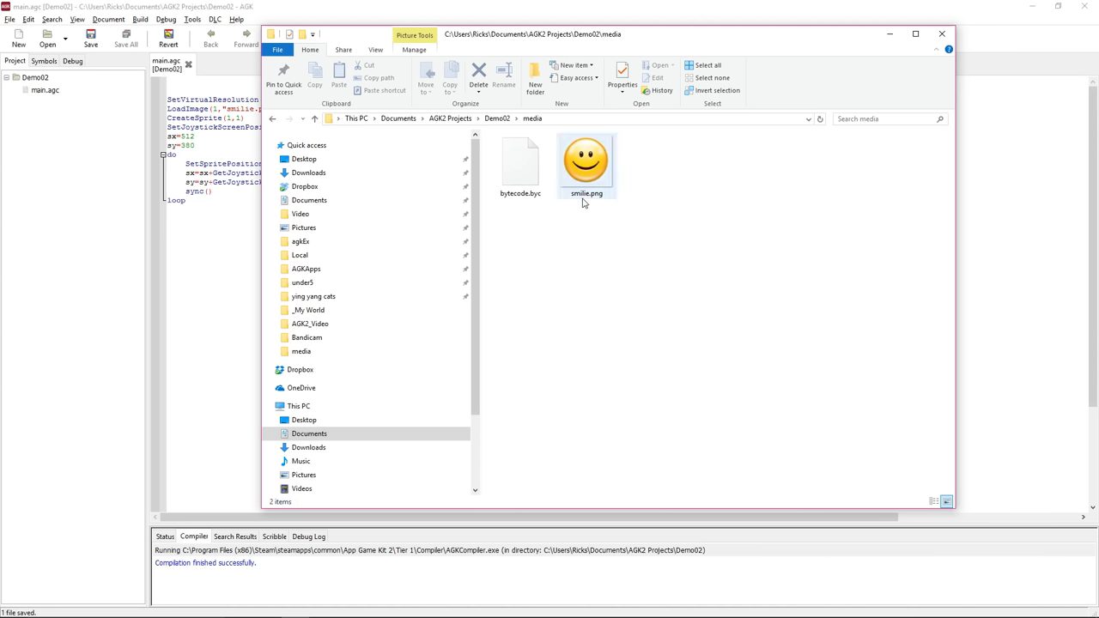
pyautogui.moveTo(601, 202)
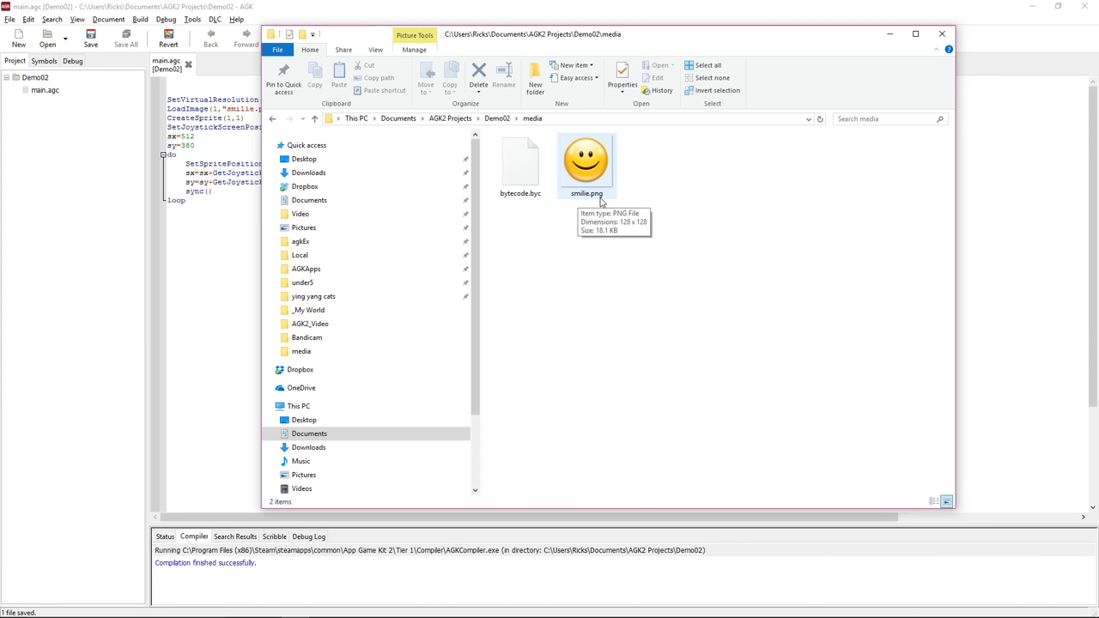
pyautogui.moveTo(615, 169)
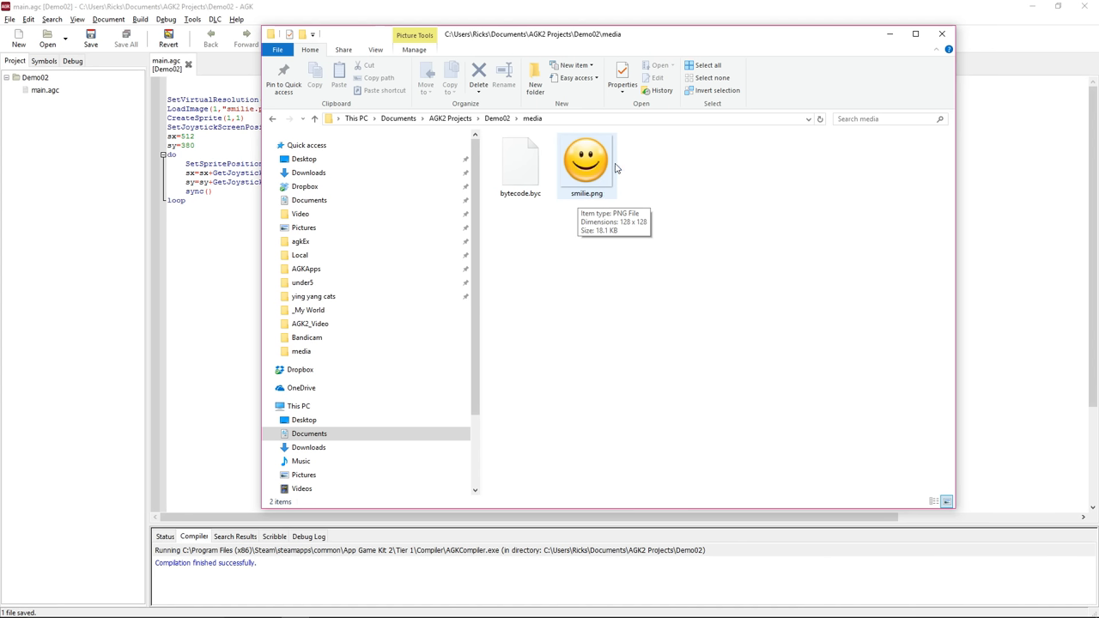
pyautogui.moveTo(569, 187)
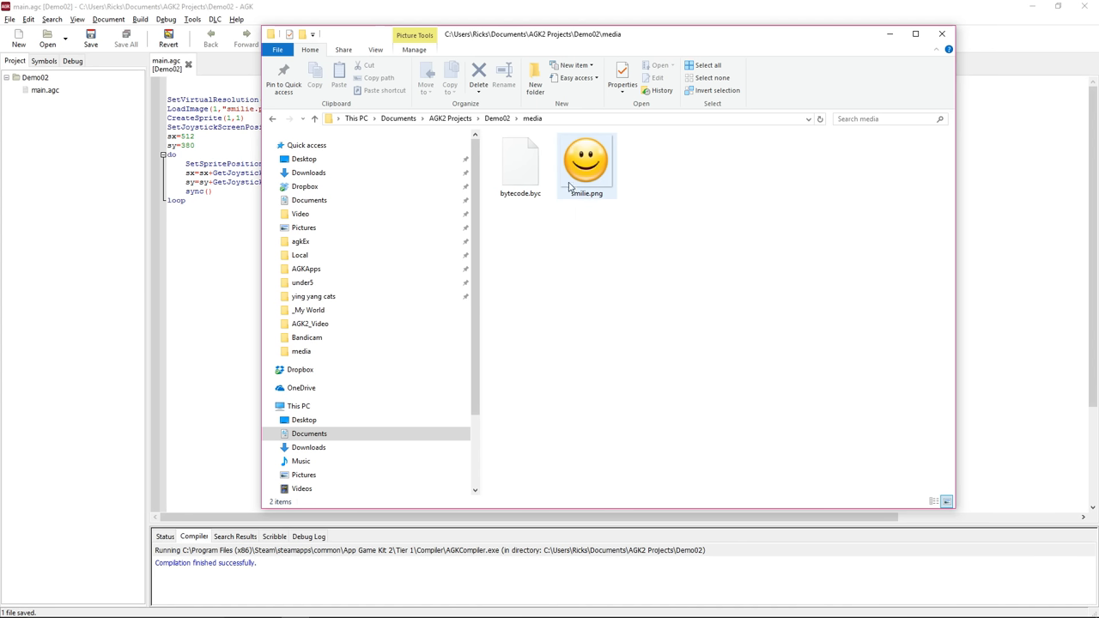
pyautogui.moveTo(592, 149)
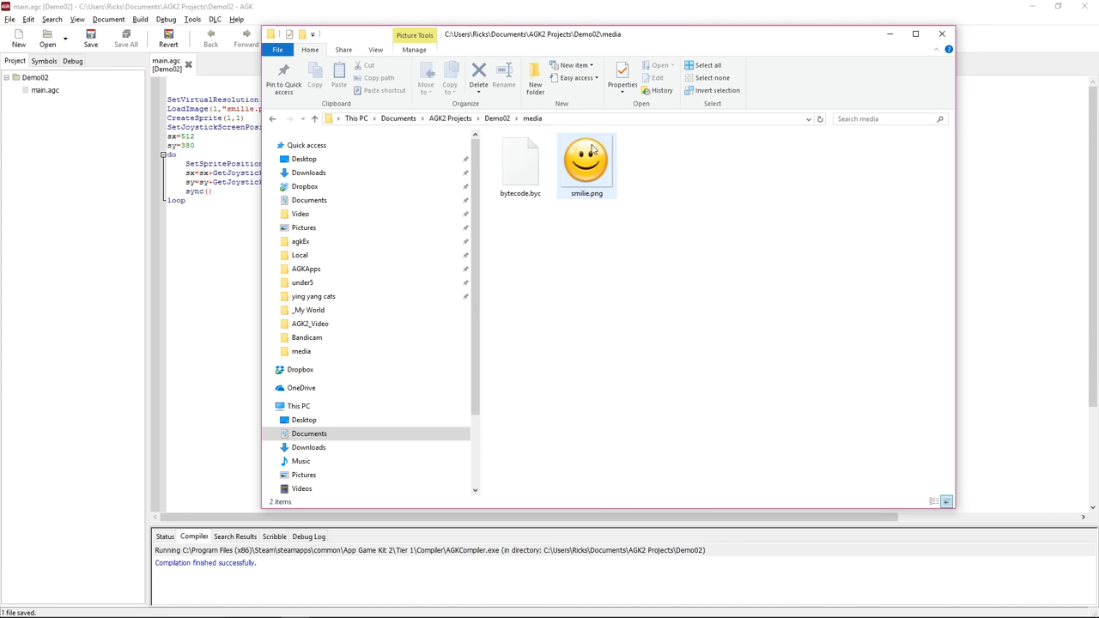